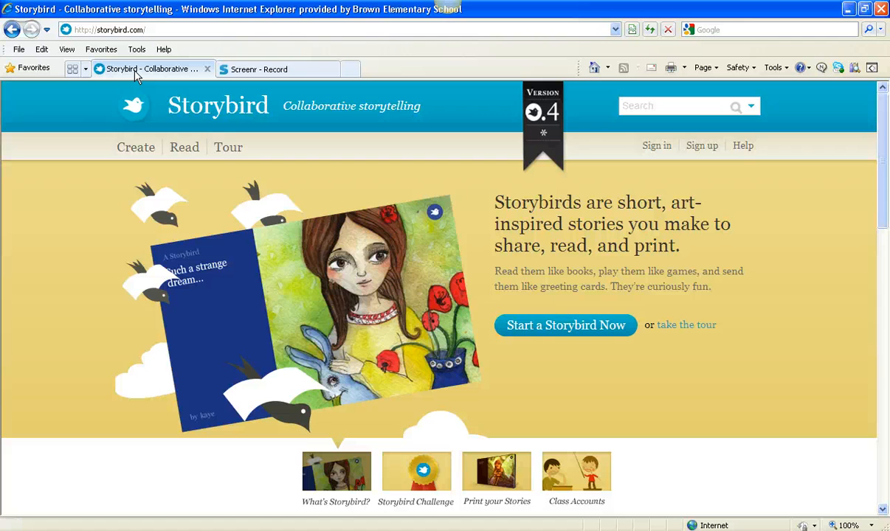
pyautogui.moveTo(115, 81)
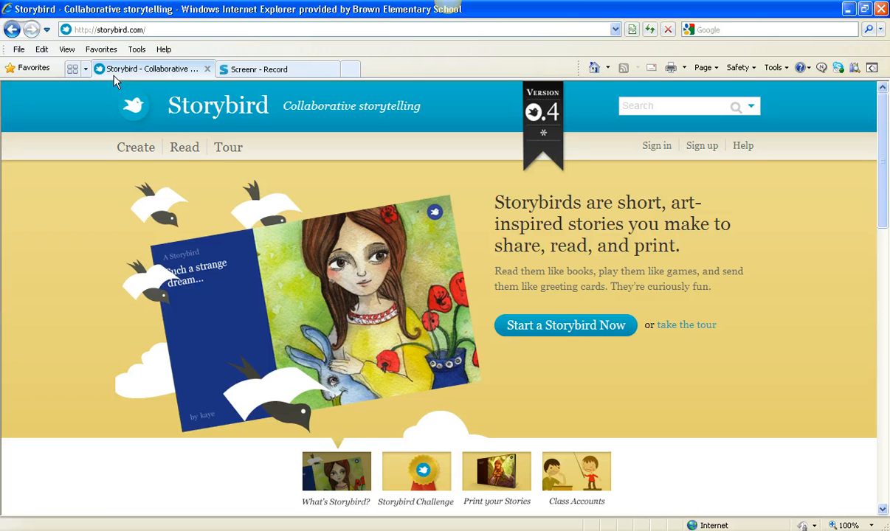
pyautogui.moveTo(109, 83)
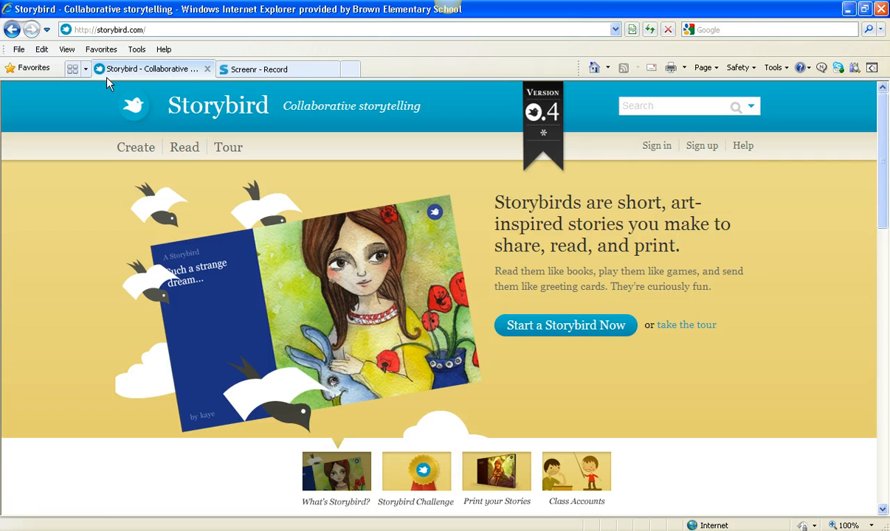
# Fill in the username and password on the sign-in page and submit them
pyautogui.click(111, 30)
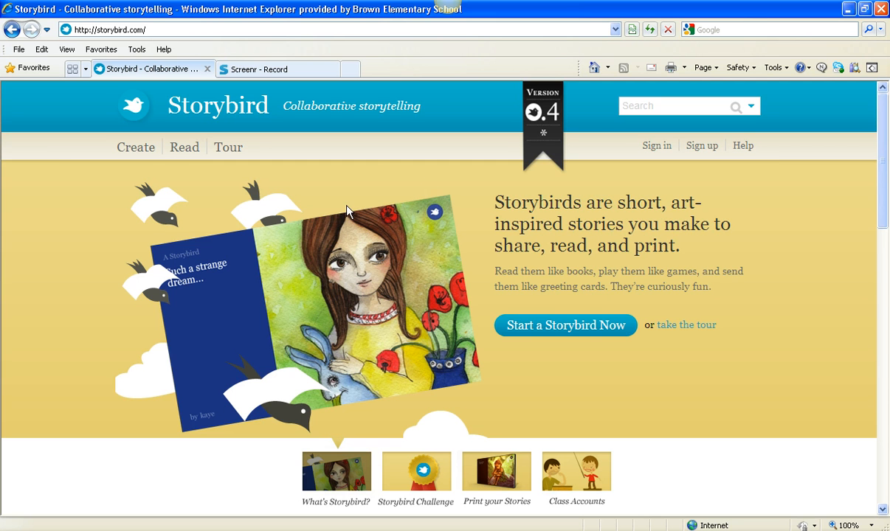
pyautogui.moveTo(136, 171)
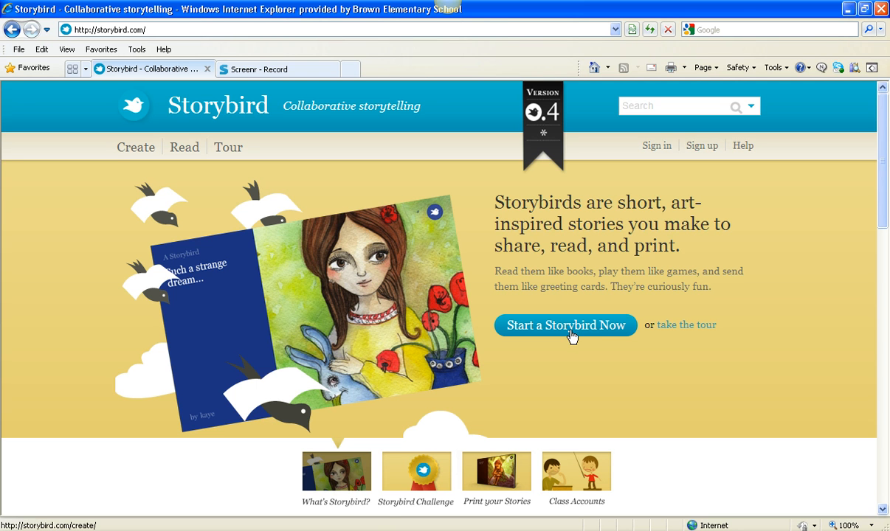
pyautogui.moveTo(648, 155)
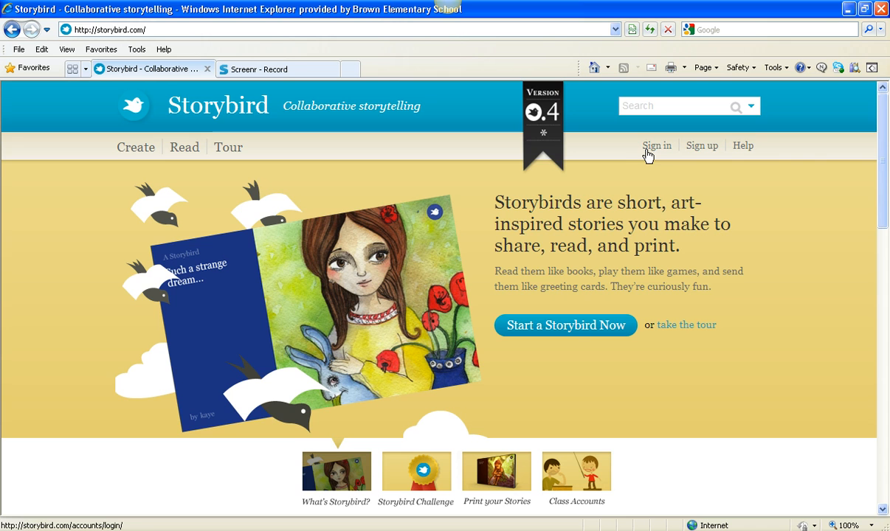
pyautogui.click(655, 146)
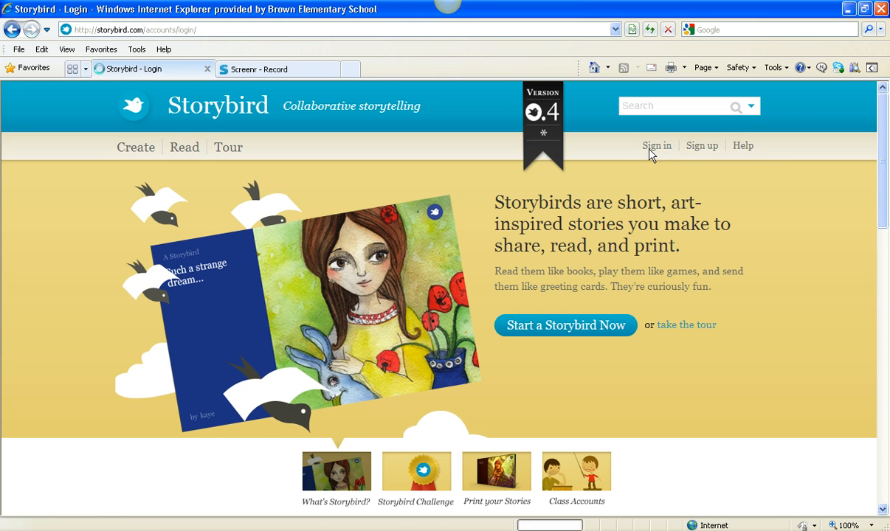
pyautogui.click(655, 146)
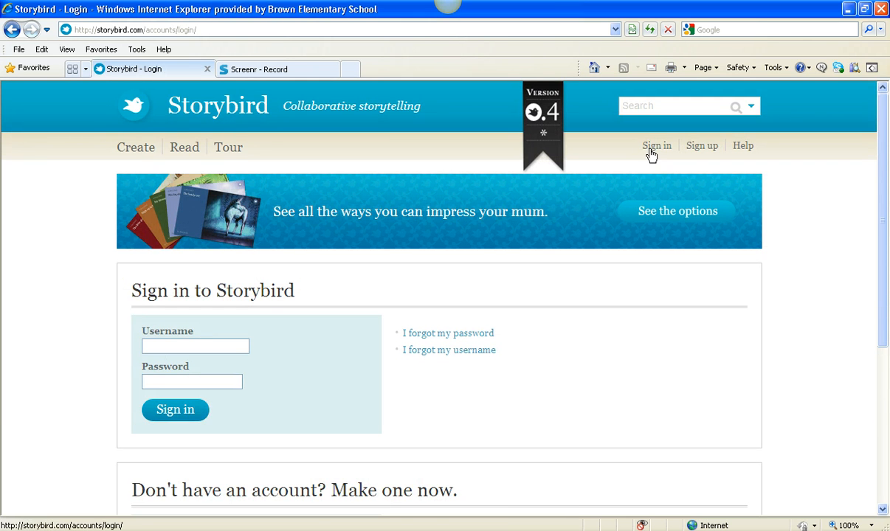
pyautogui.click(195, 345)
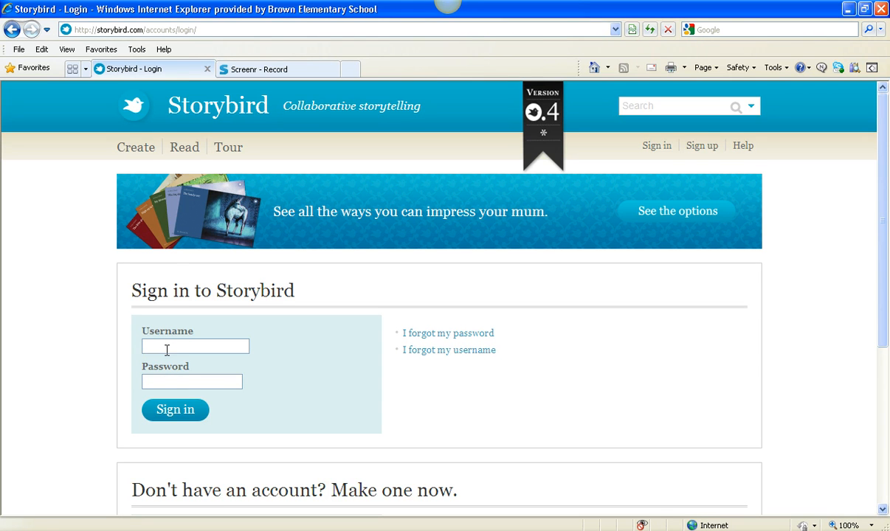
pyautogui.write('mrsawesome')
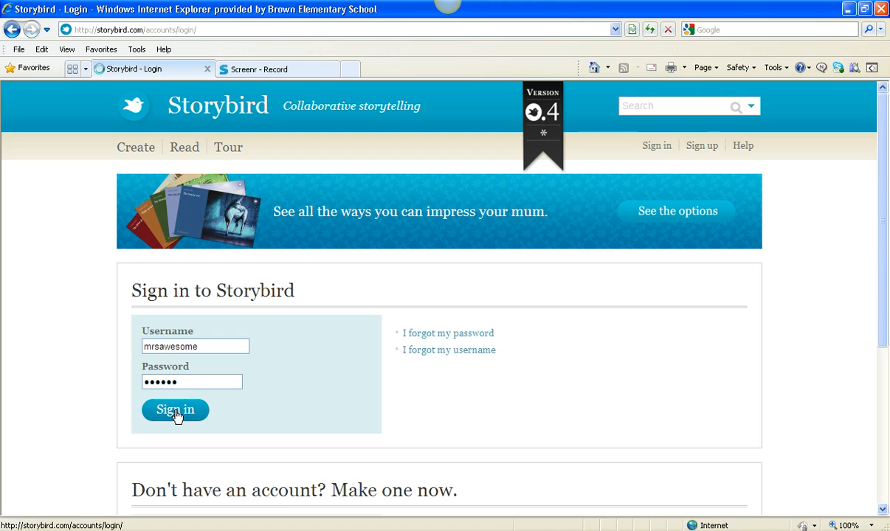
pyautogui.click(174, 410)
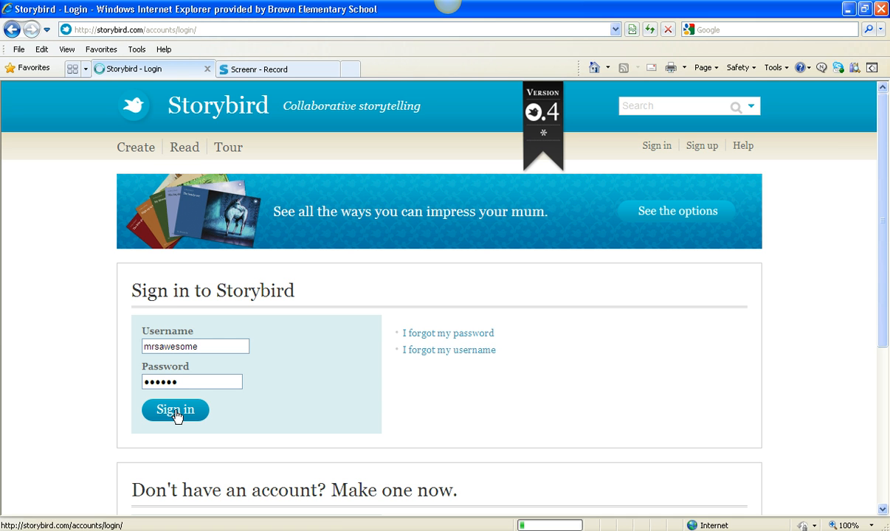
# Sign in and view the Burns class overview, checking the class switcher list
pyautogui.click(174, 411)
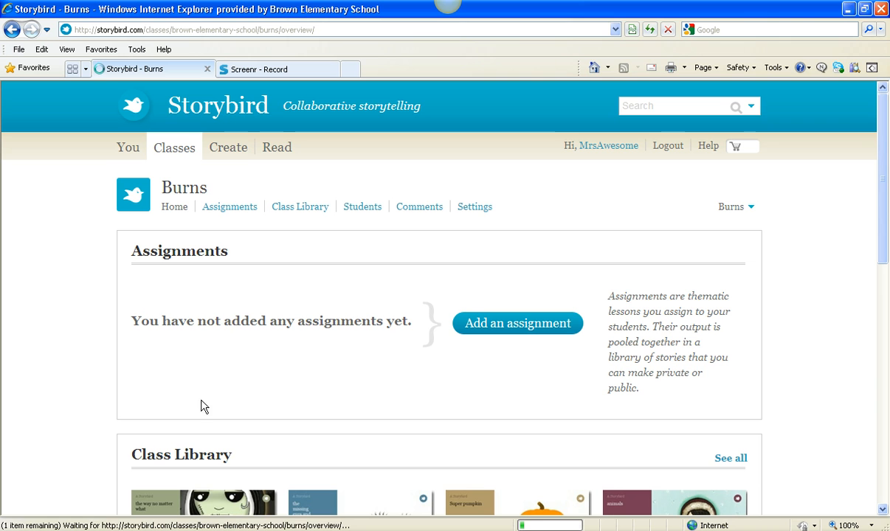
pyautogui.moveTo(128, 155)
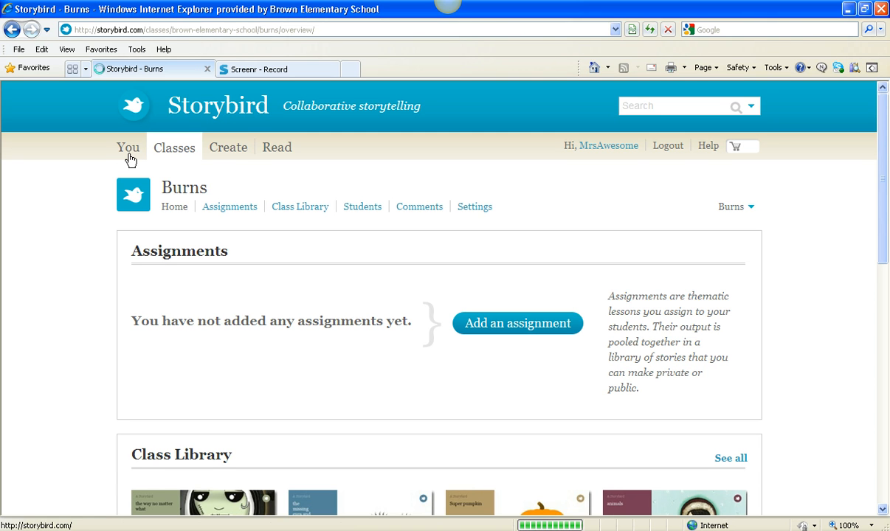
pyautogui.moveTo(209, 148)
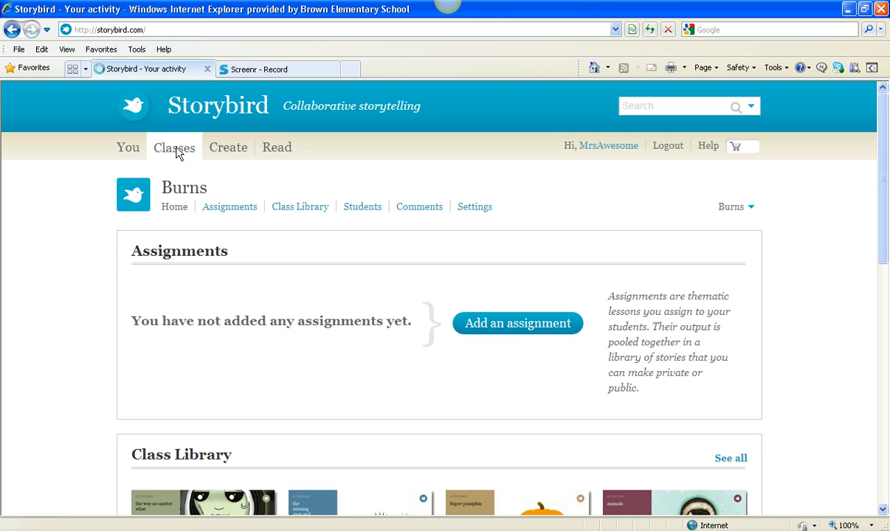
pyautogui.click(132, 147)
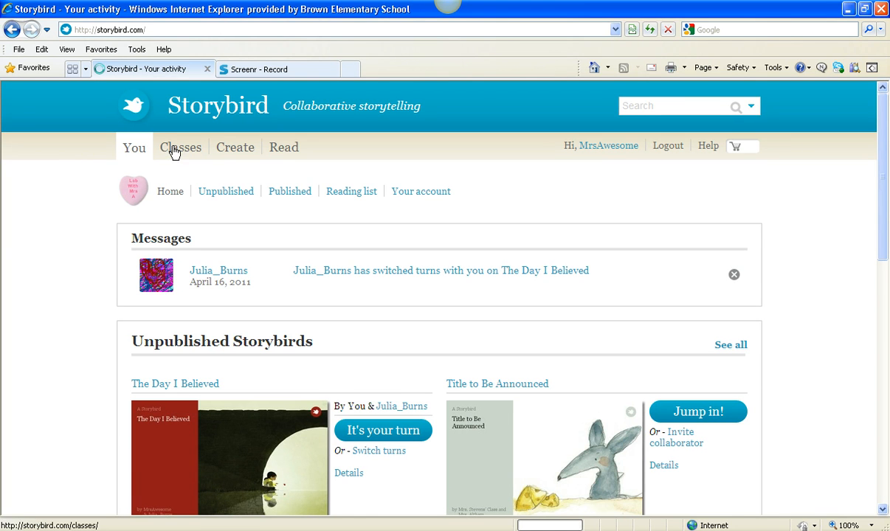
pyautogui.click(180, 148)
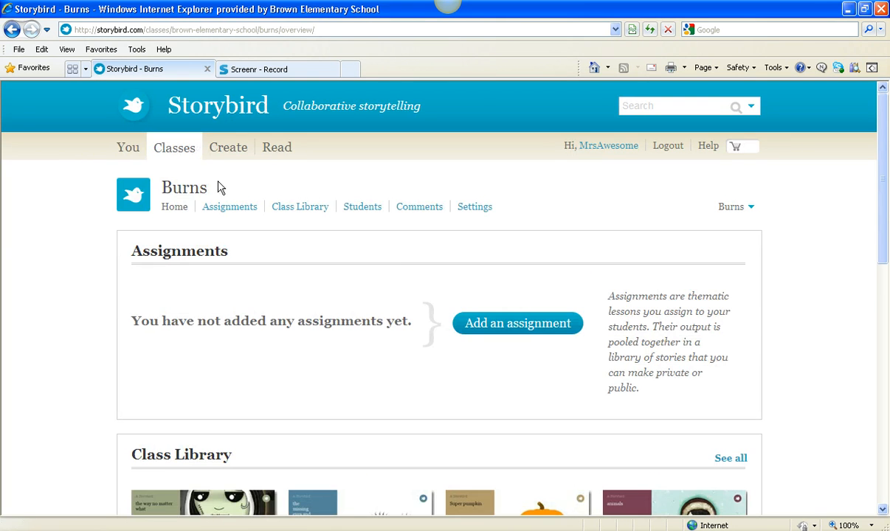
pyautogui.click(735, 207)
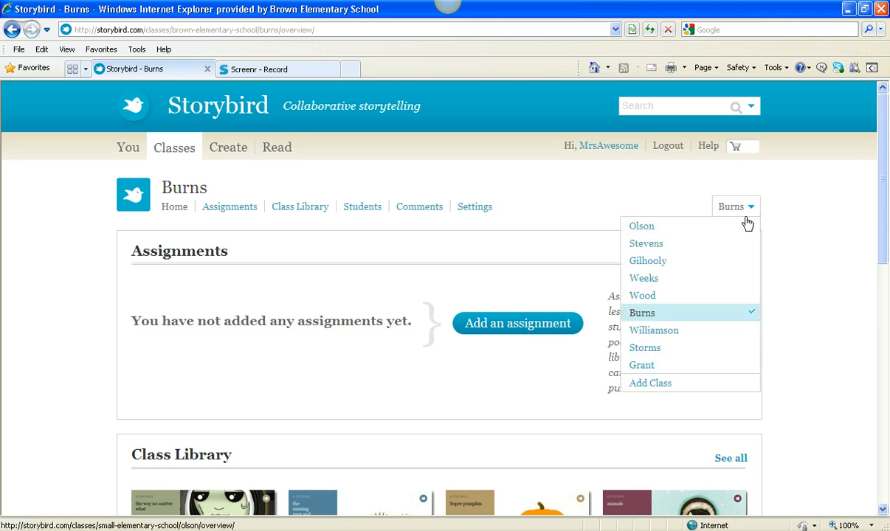
pyautogui.moveTo(665, 348)
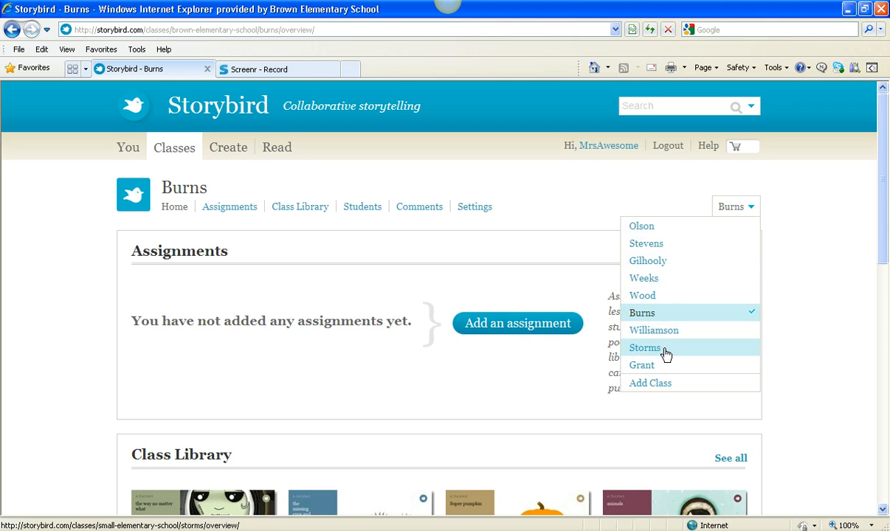
pyautogui.click(245, 192)
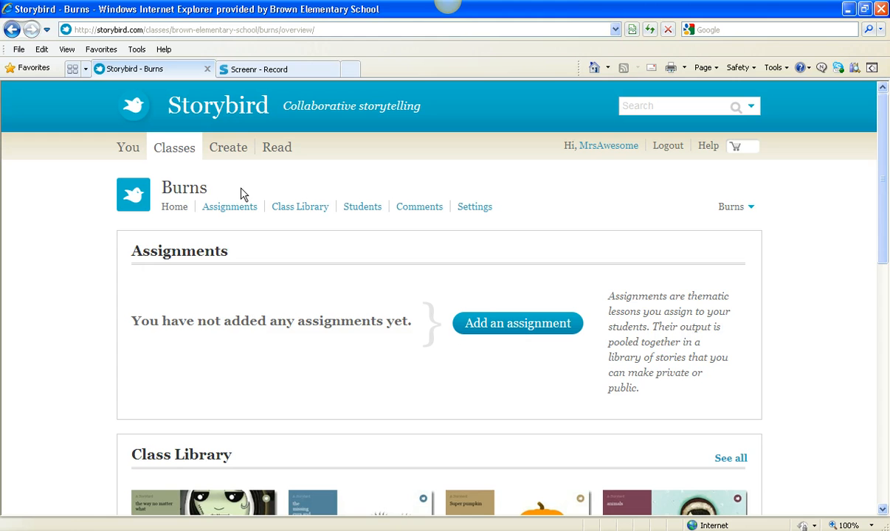
# Visit the art-inspired Create page, then the Read page of featured Storybirds
pyautogui.click(228, 148)
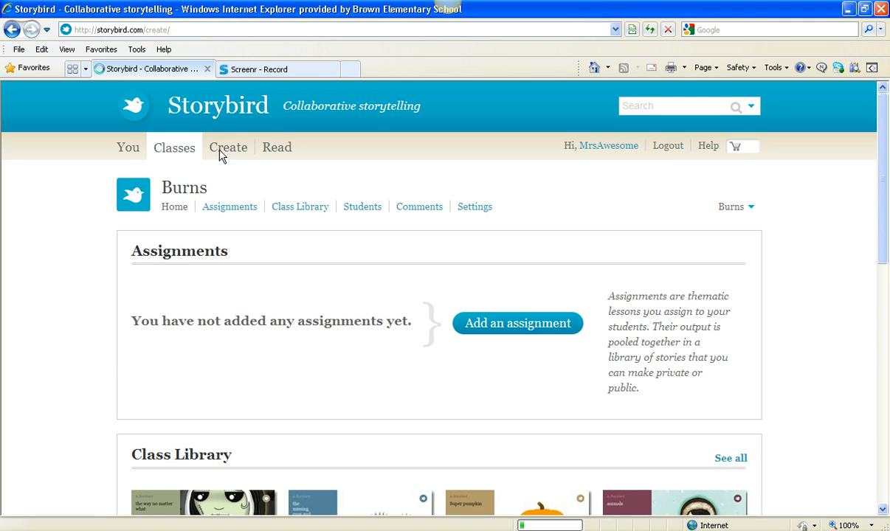
pyautogui.click(227, 148)
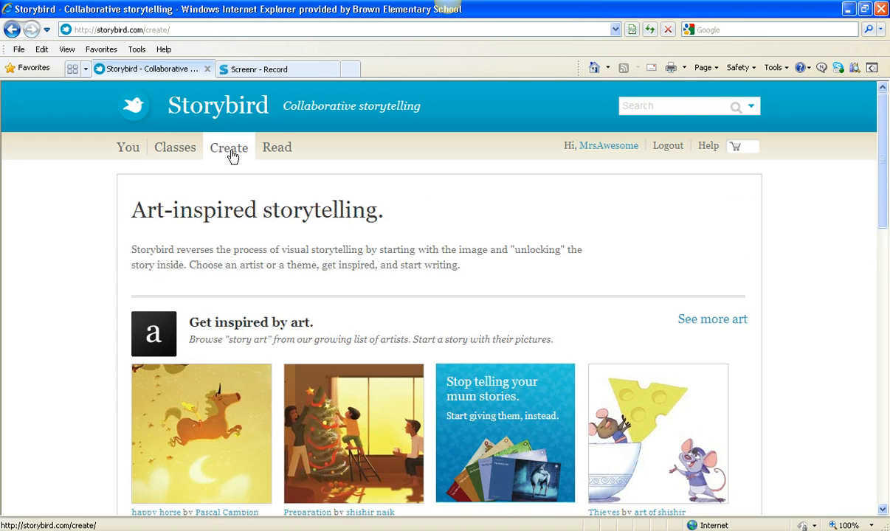
pyautogui.click(276, 147)
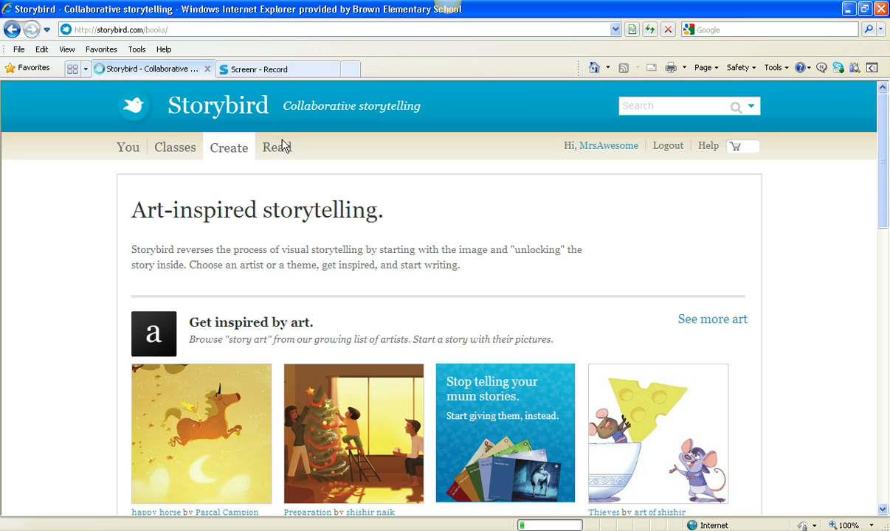
pyautogui.click(274, 147)
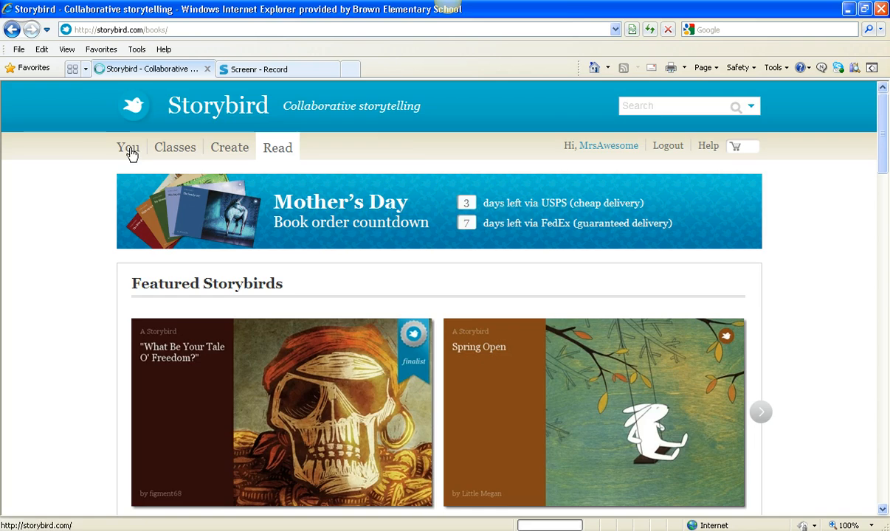
pyautogui.click(127, 148)
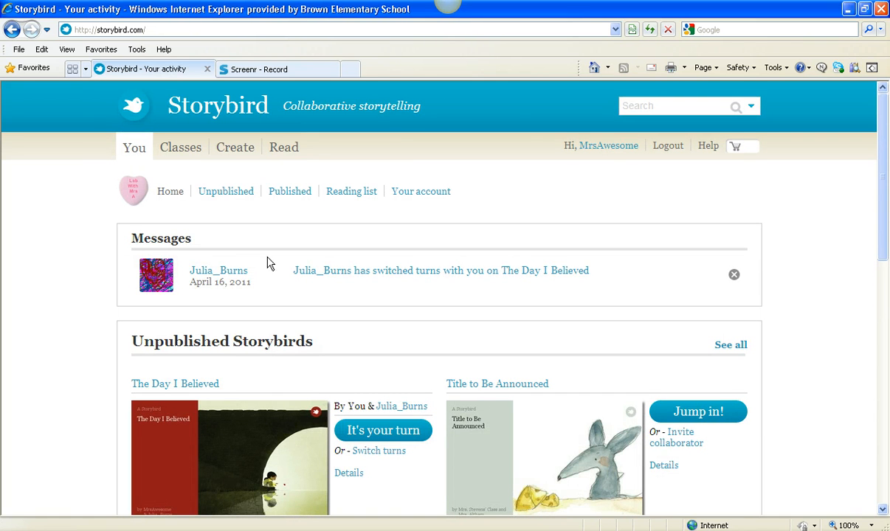
pyautogui.moveTo(357, 276)
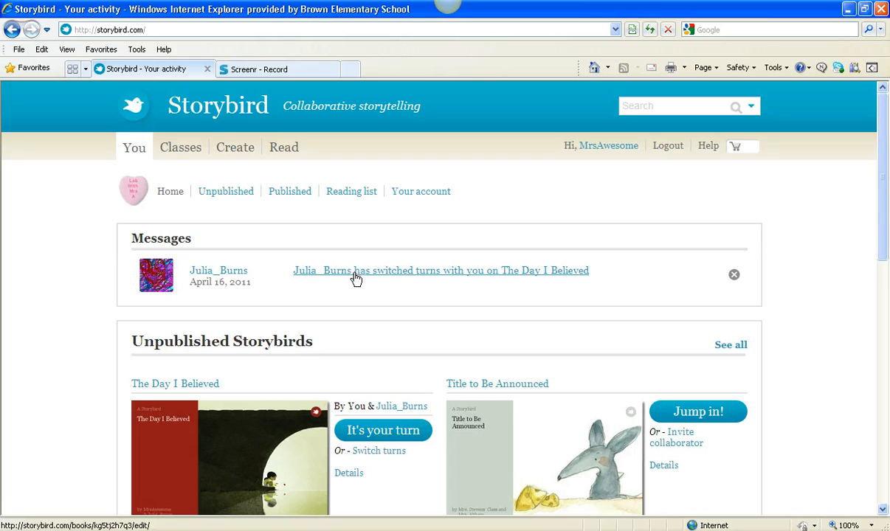
pyautogui.moveTo(782, 267)
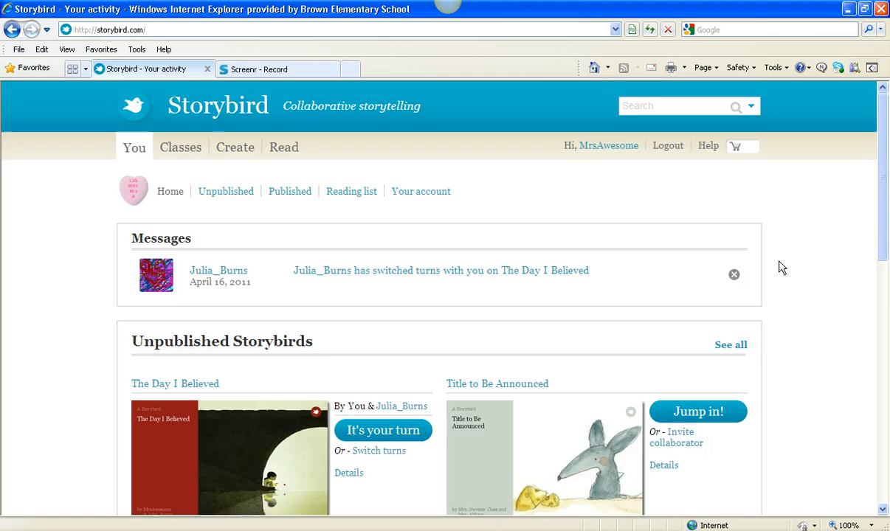
pyautogui.scroll(-3)
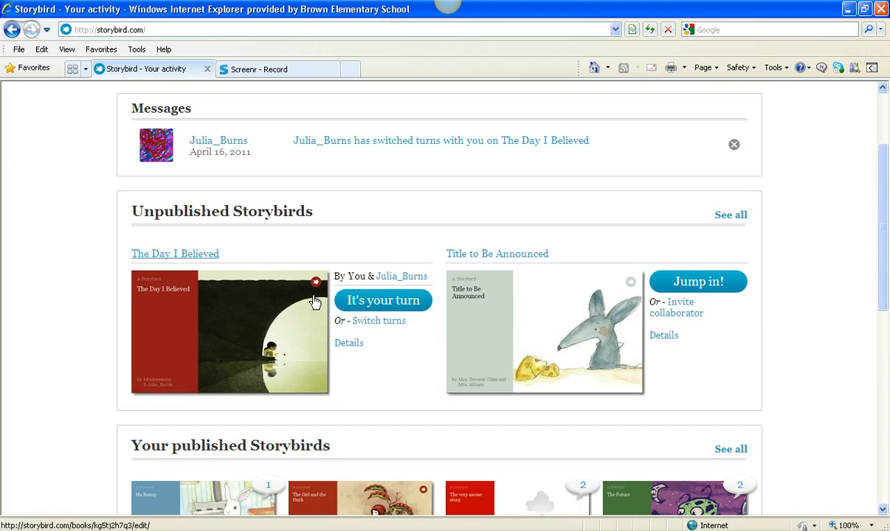
pyautogui.moveTo(304, 304)
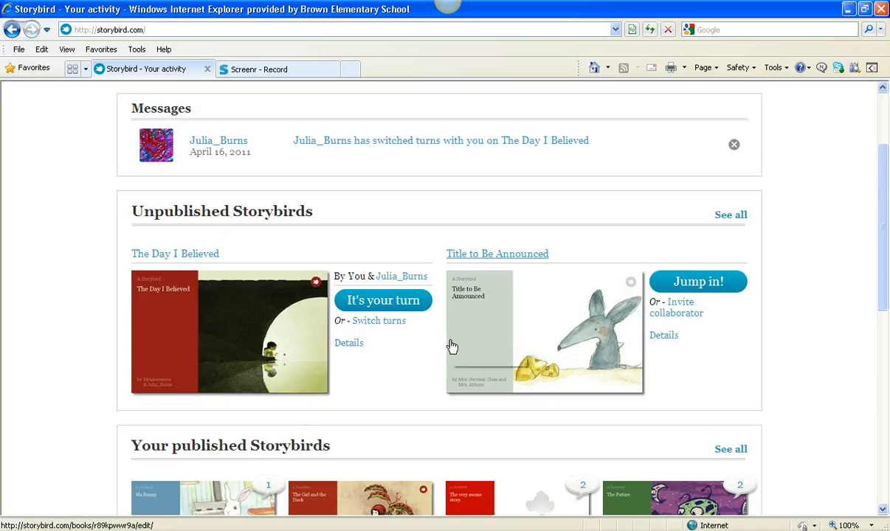
pyautogui.moveTo(465, 347)
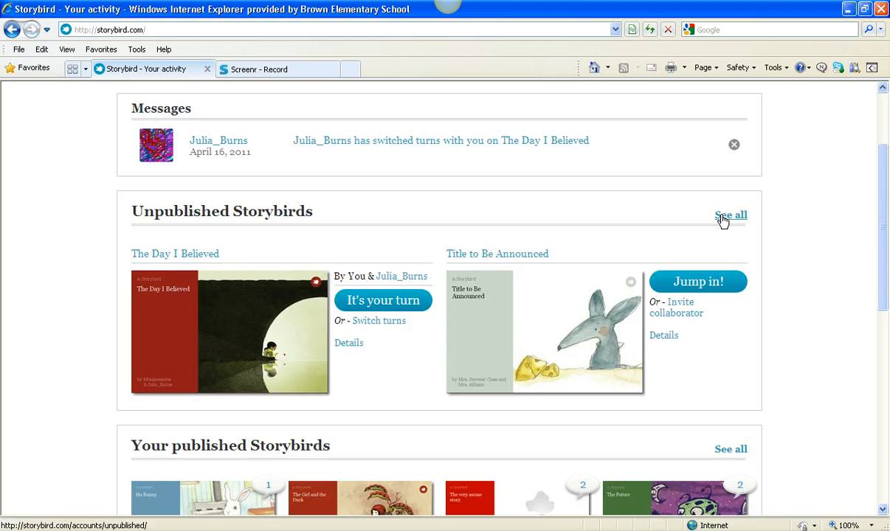
pyautogui.scroll(-3)
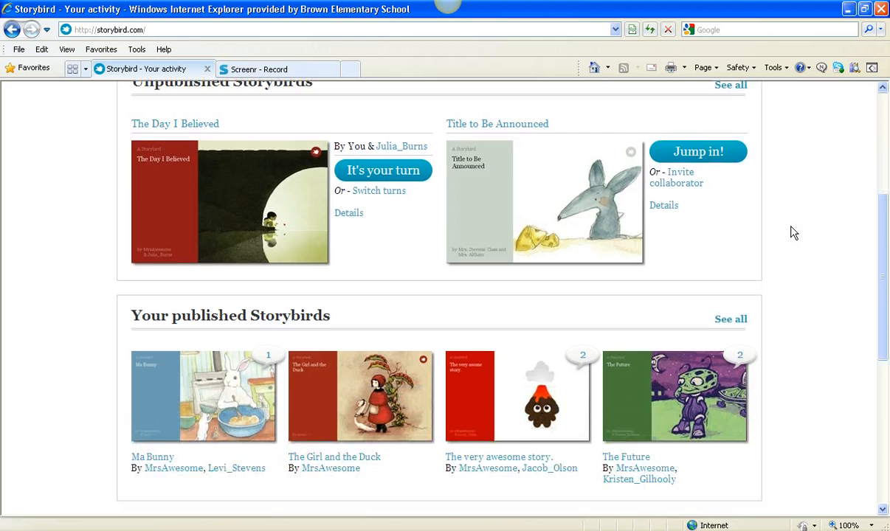
pyautogui.scroll(-3)
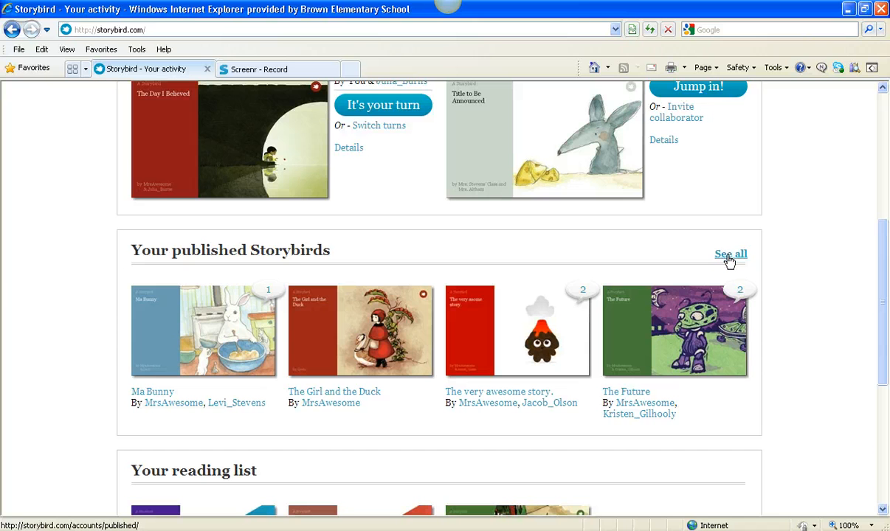
# Show the full list of published Storybirds and go to its second page
pyautogui.click(731, 254)
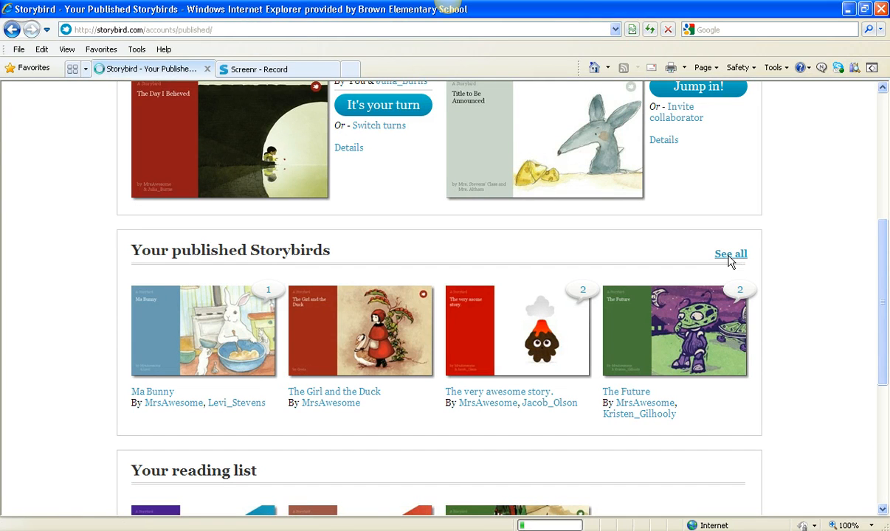
pyautogui.click(731, 254)
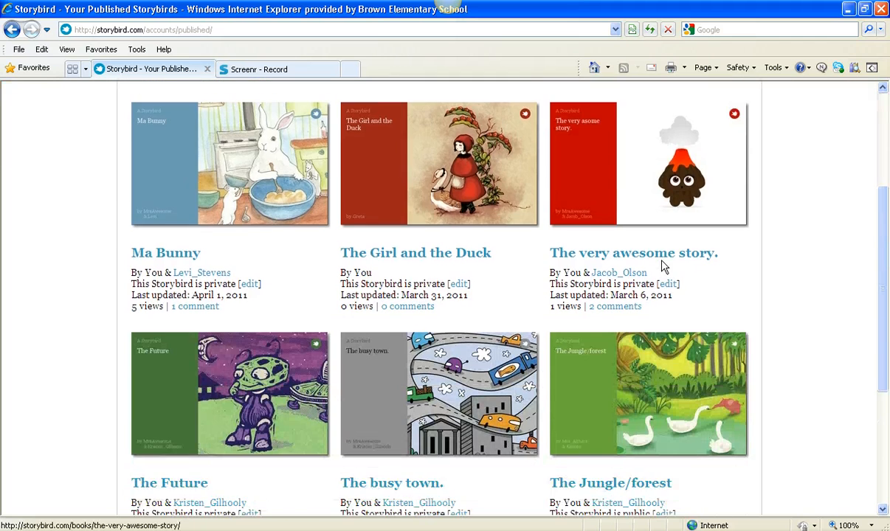
pyautogui.scroll(-3)
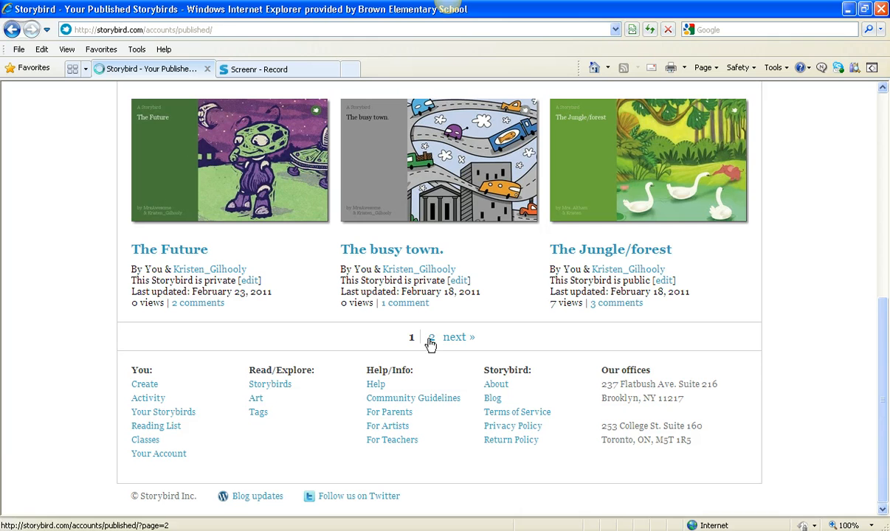
pyautogui.click(458, 336)
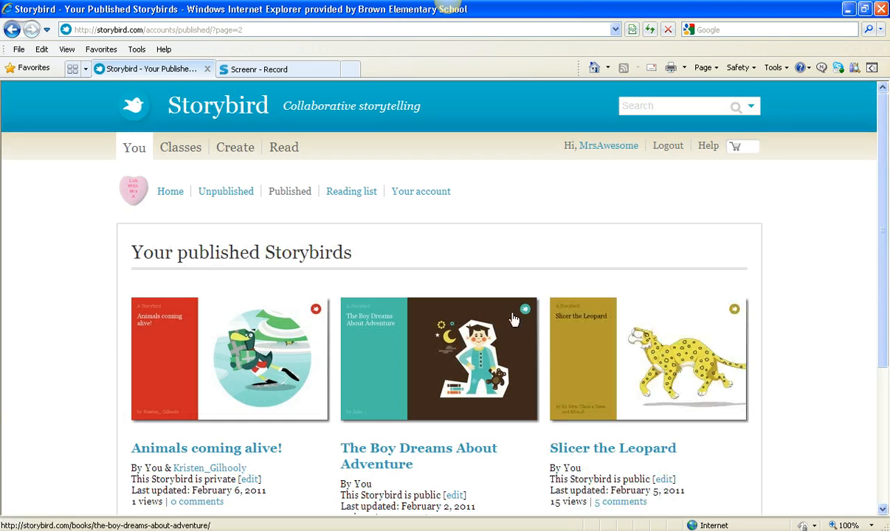
pyautogui.moveTo(653, 388)
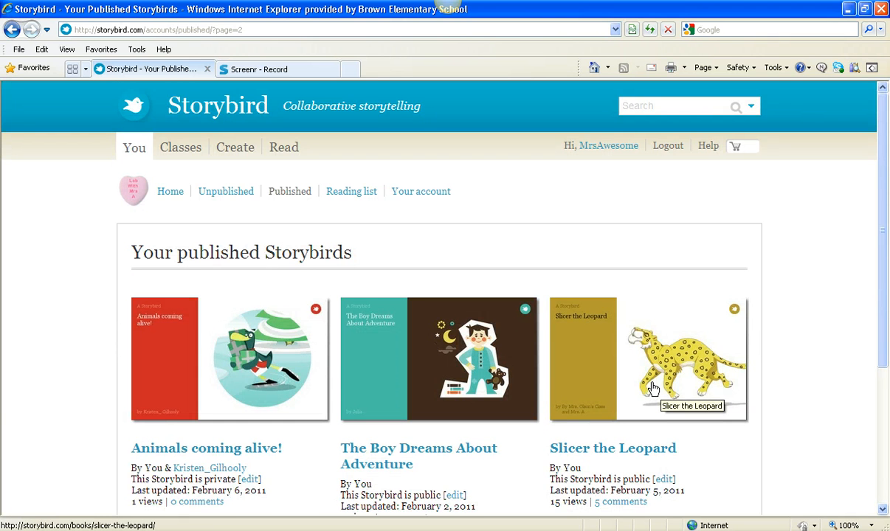
pyautogui.click(672, 107)
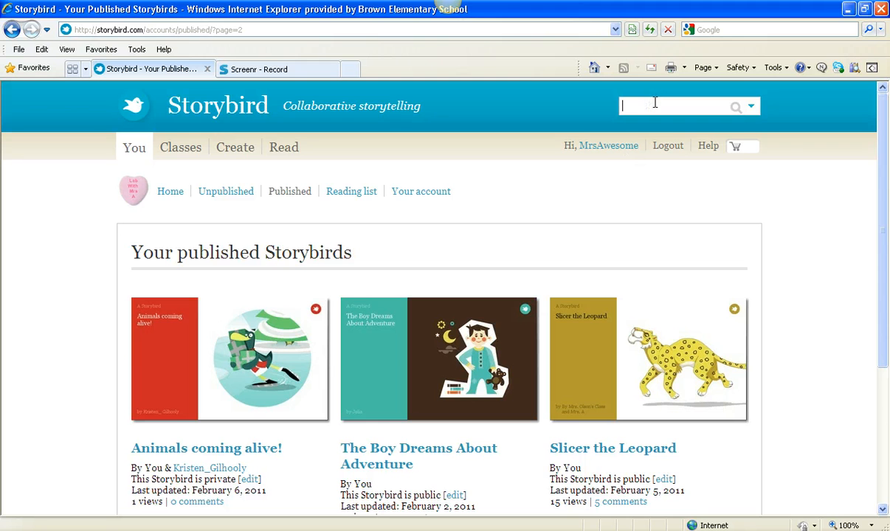
pyautogui.moveTo(751, 109)
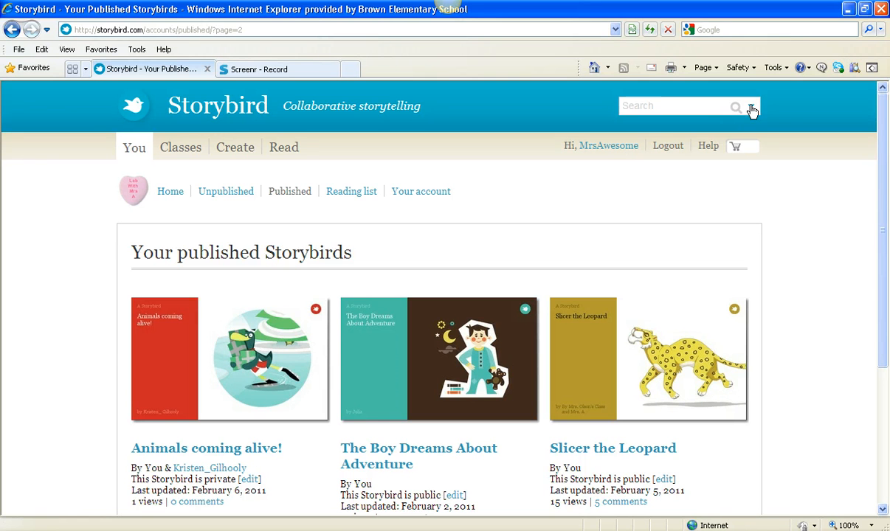
pyautogui.click(749, 106)
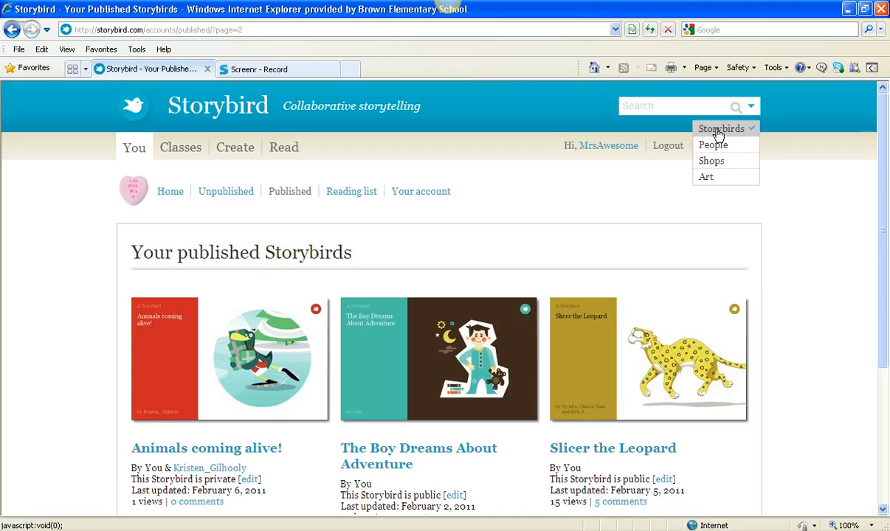
pyautogui.click(674, 106)
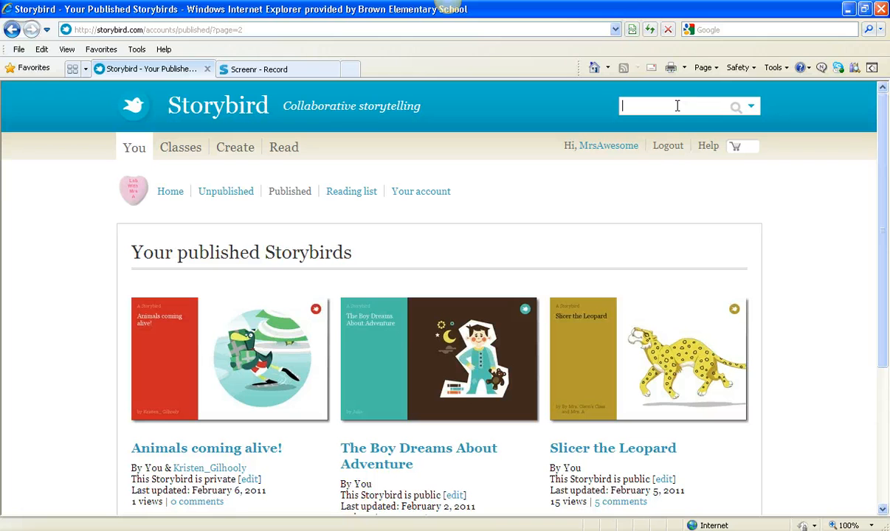
pyautogui.moveTo(671, 121)
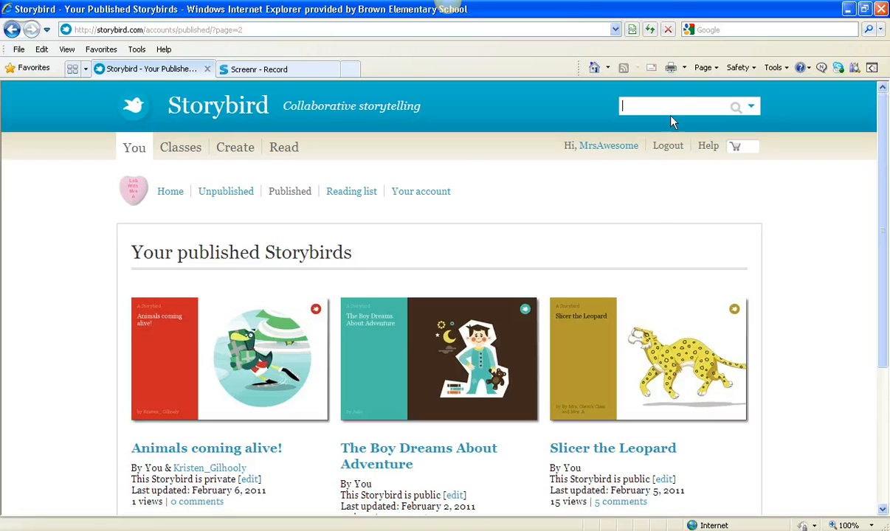
pyautogui.moveTo(656, 343)
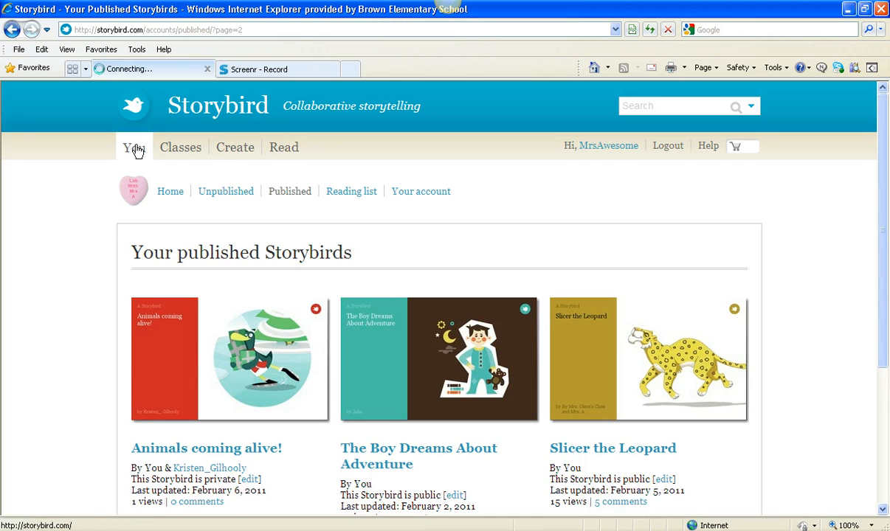
pyautogui.click(135, 147)
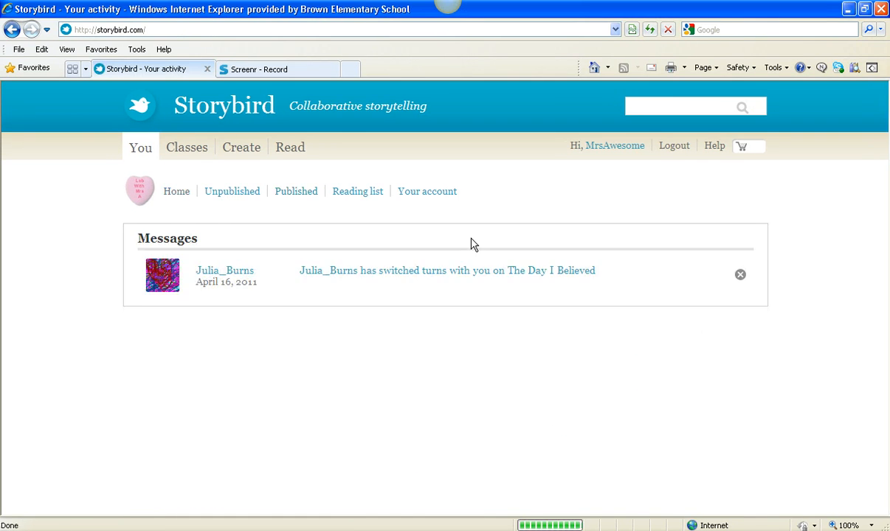
pyautogui.scroll(-3)
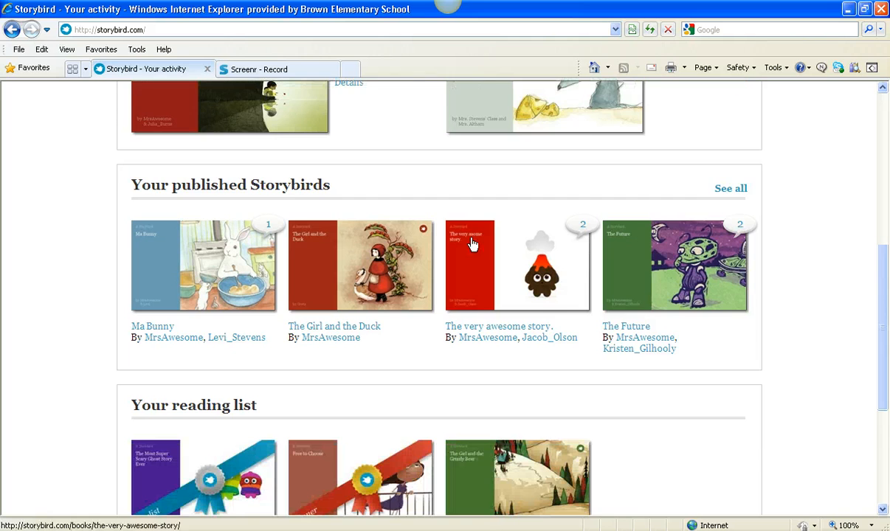
pyautogui.scroll(-3)
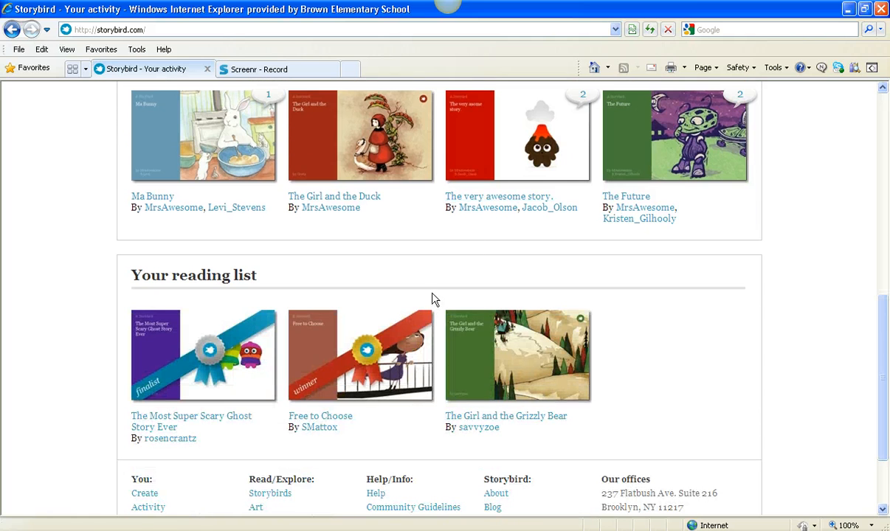
pyautogui.moveTo(177, 368)
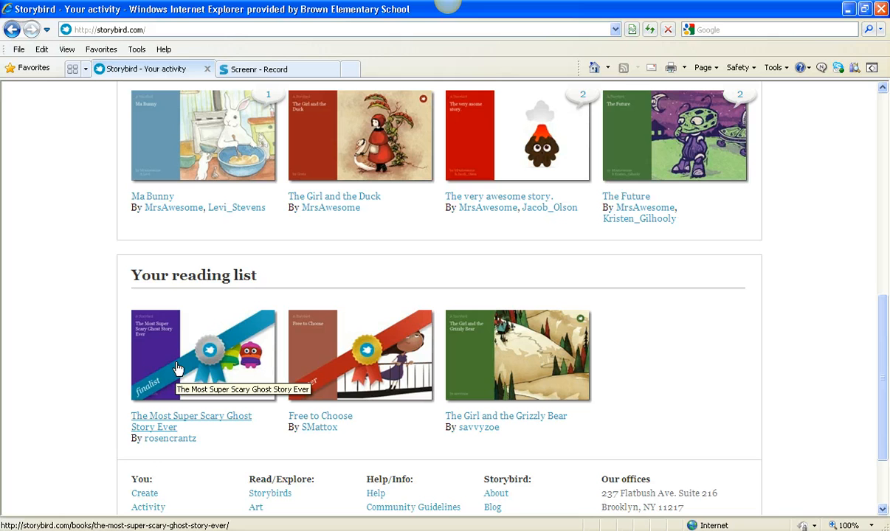
pyautogui.moveTo(237, 324)
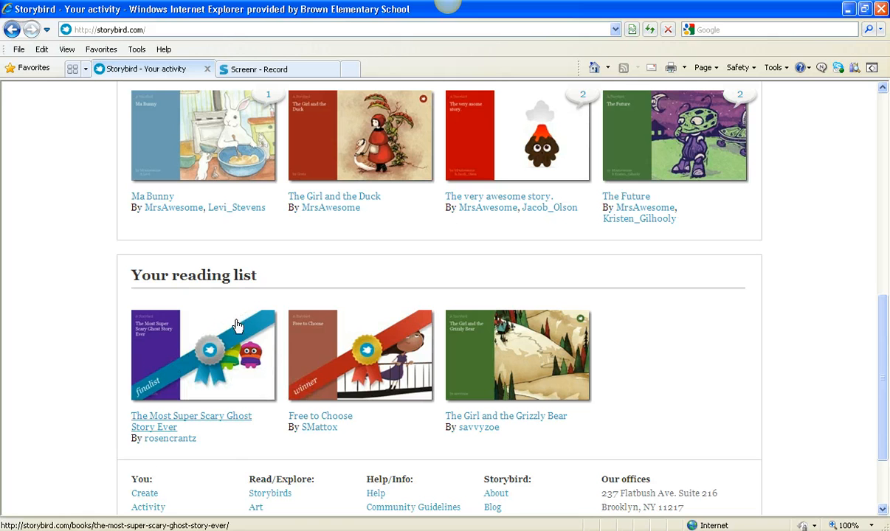
pyautogui.moveTo(254, 333)
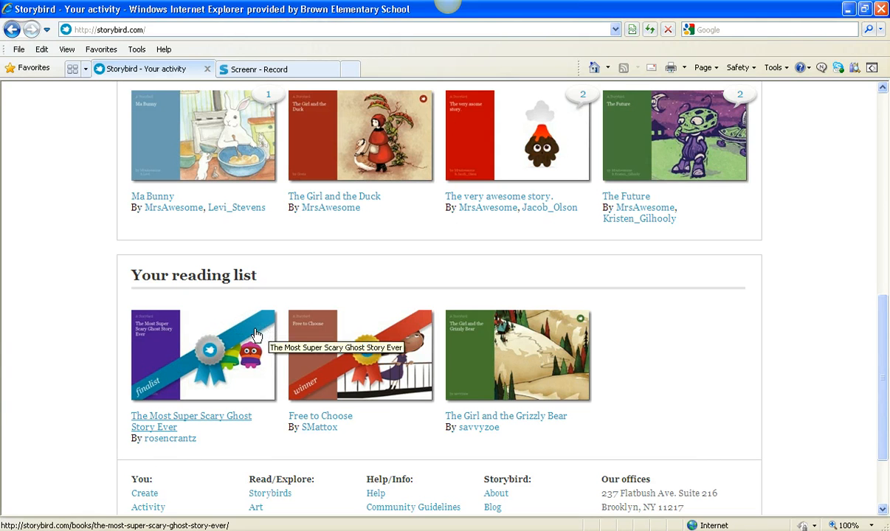
pyautogui.moveTo(220, 361)
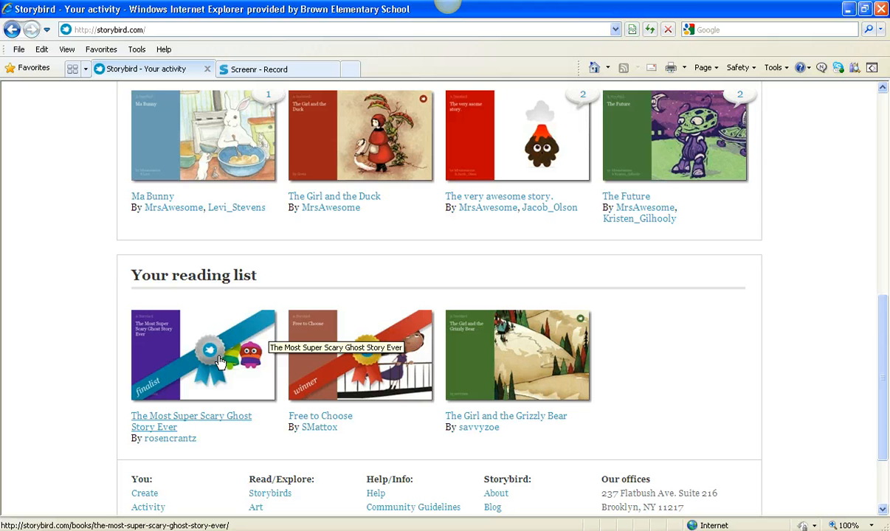
pyautogui.moveTo(204, 362)
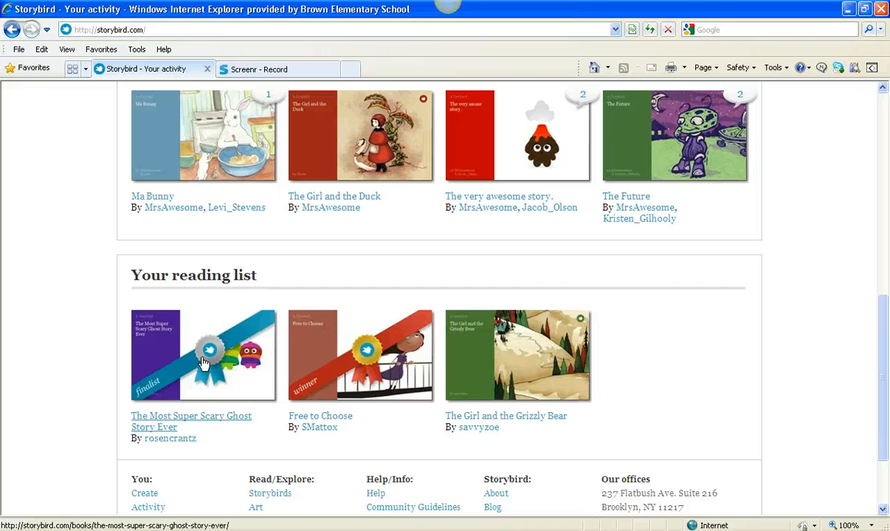
pyautogui.moveTo(366, 351)
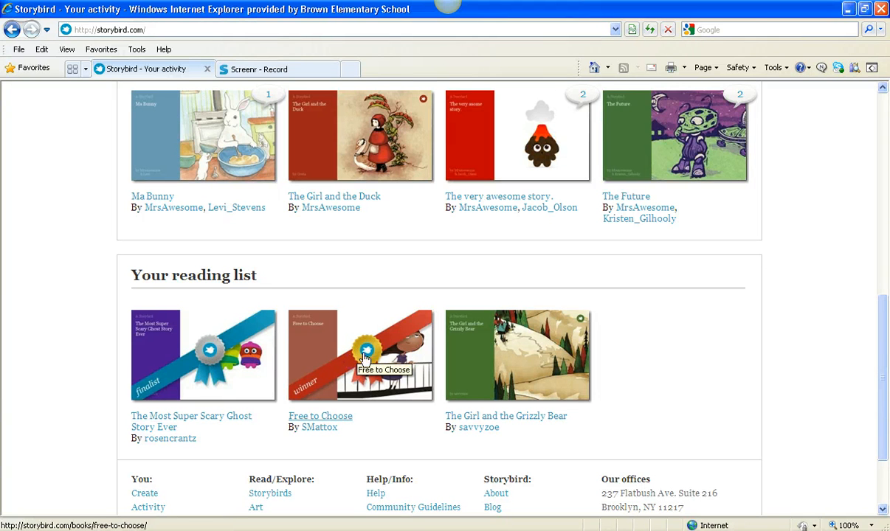
pyautogui.moveTo(542, 428)
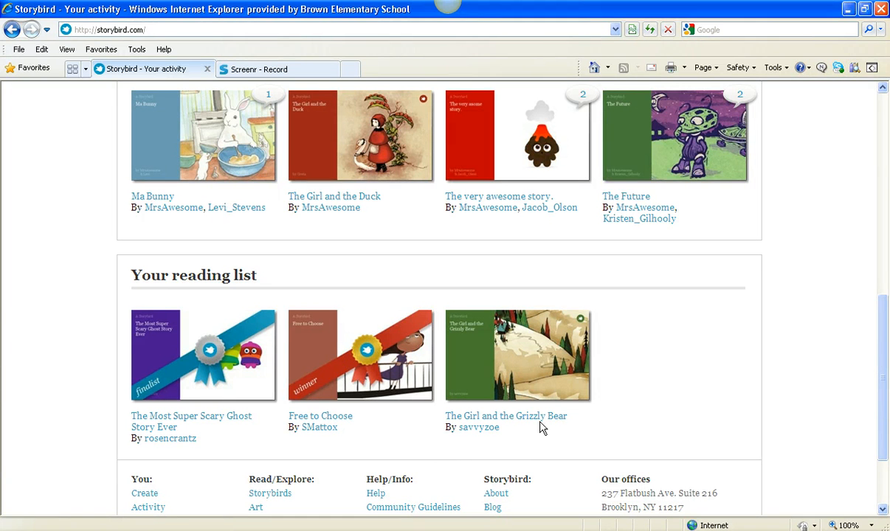
pyautogui.moveTo(273, 434)
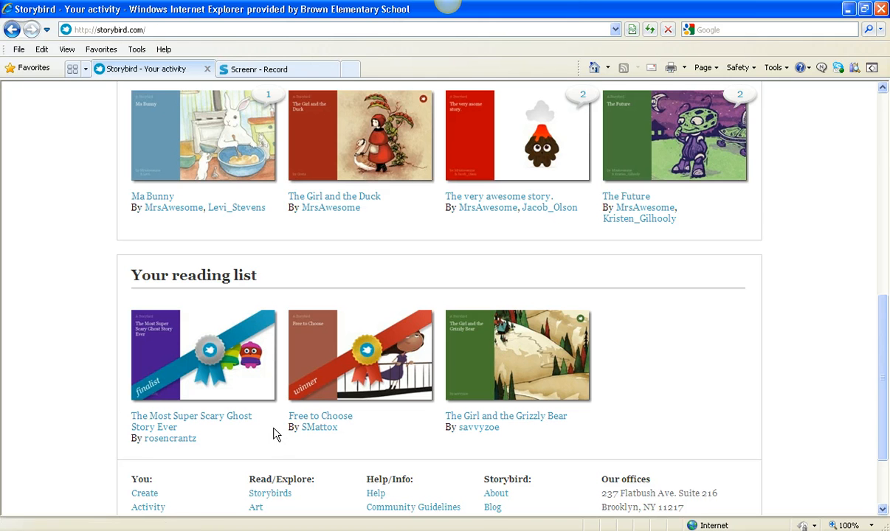
pyautogui.moveTo(201, 421)
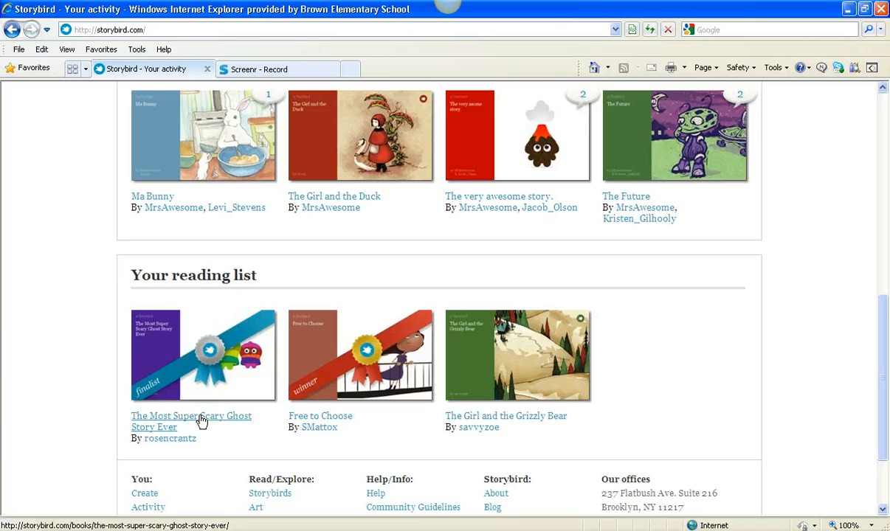
pyautogui.moveTo(230, 400)
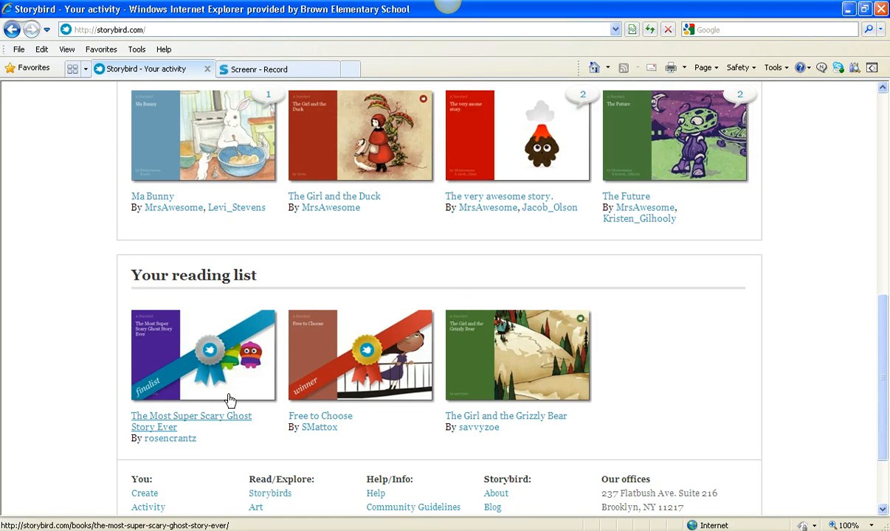
pyautogui.scroll(3)
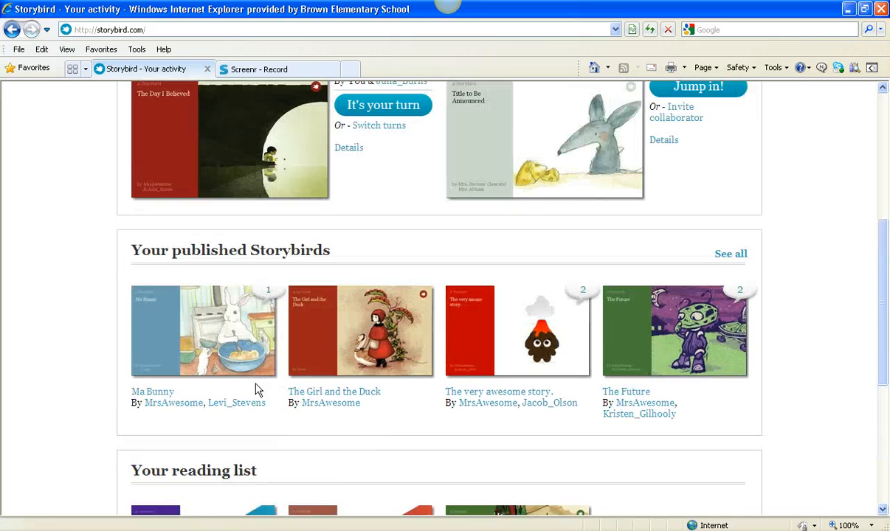
pyautogui.scroll(3)
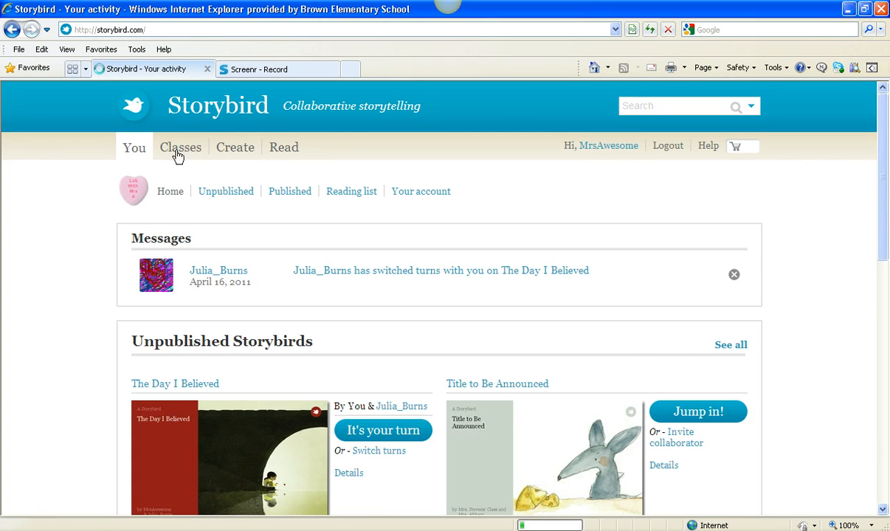
# Revisit the Burns class overview, then go to the Create page
pyautogui.click(180, 147)
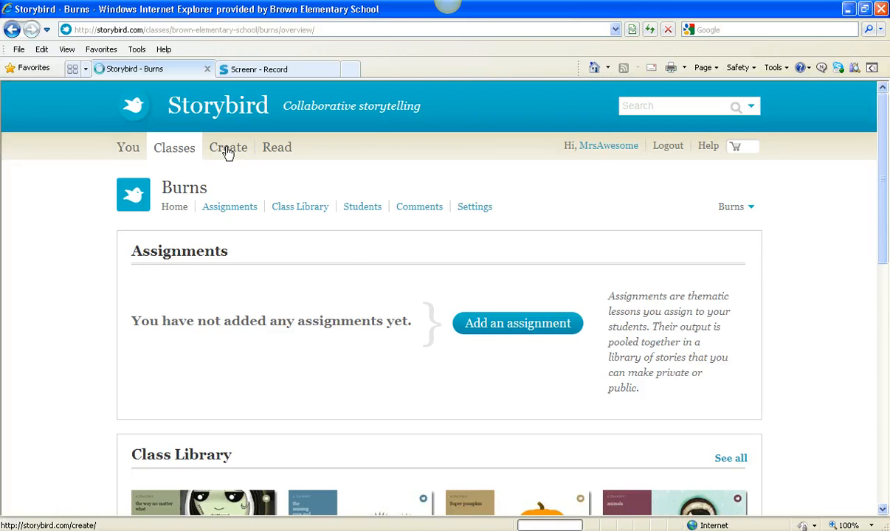
pyautogui.click(228, 148)
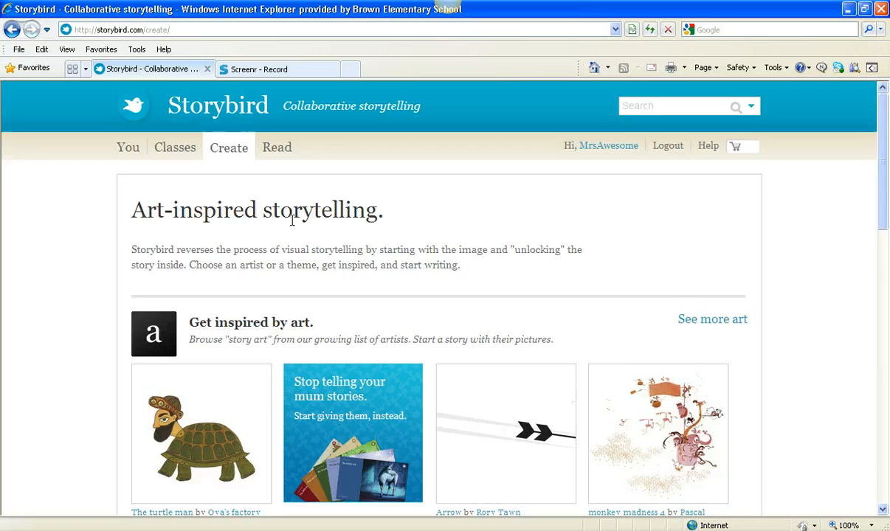
# Browse the Create page's featured art and enter the full Explore art/artists gallery
pyautogui.scroll(-3)
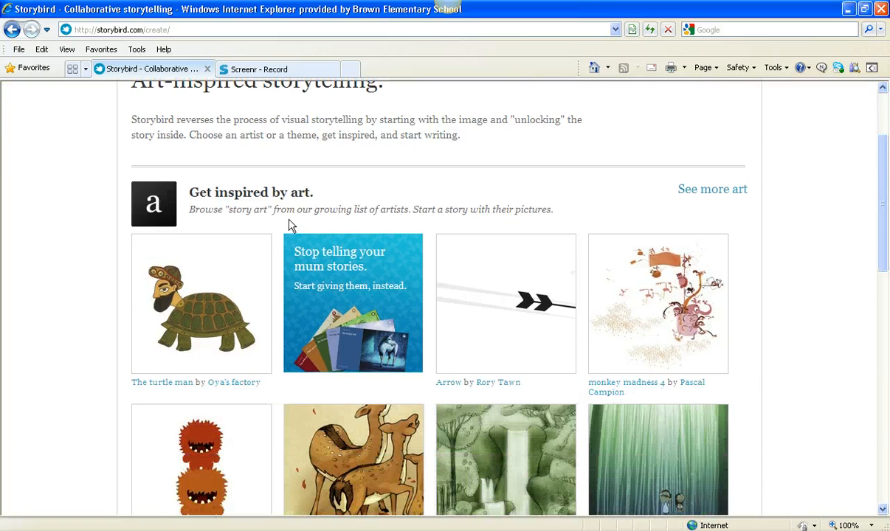
pyautogui.scroll(-3)
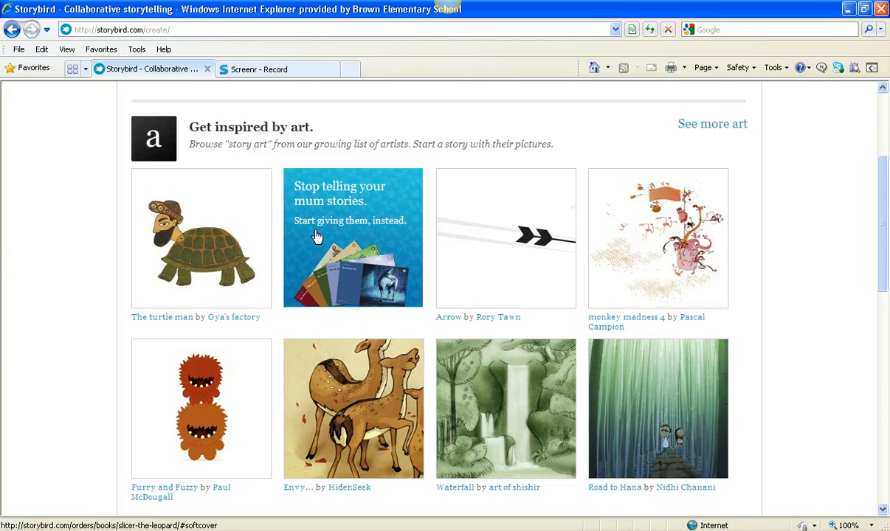
pyautogui.moveTo(504, 260)
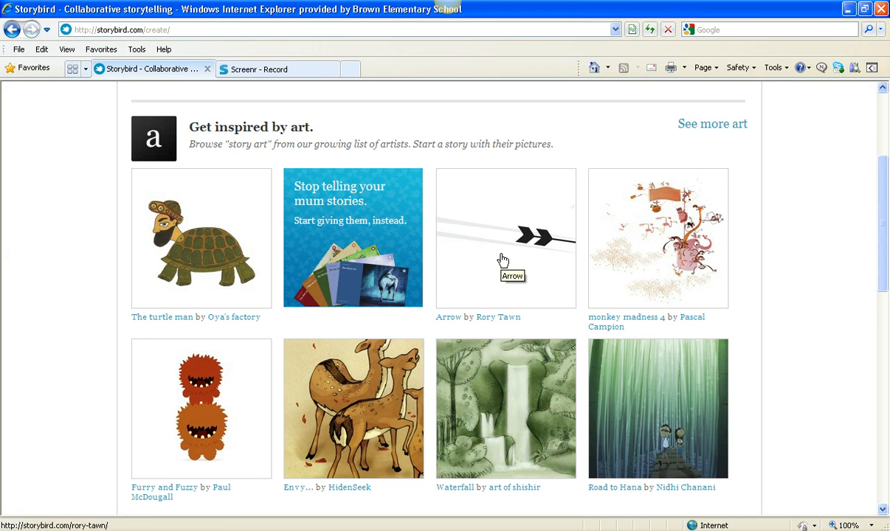
pyautogui.scroll(-3)
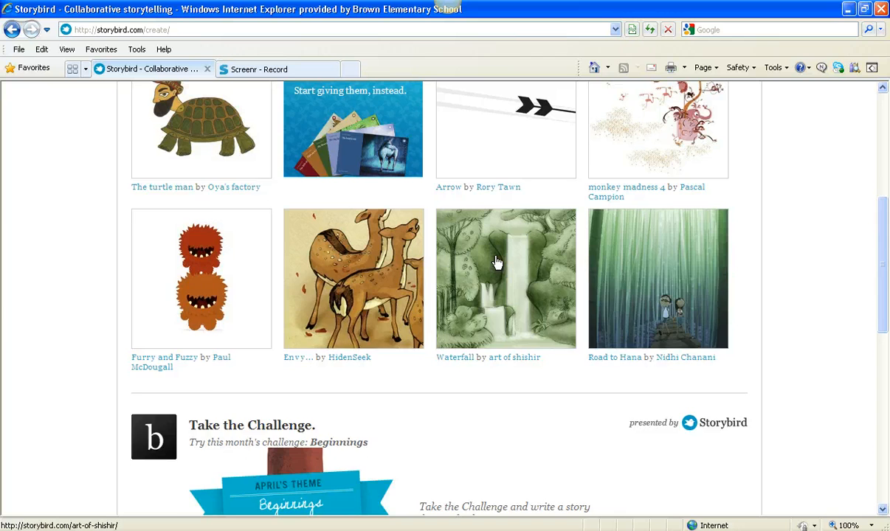
pyautogui.scroll(3)
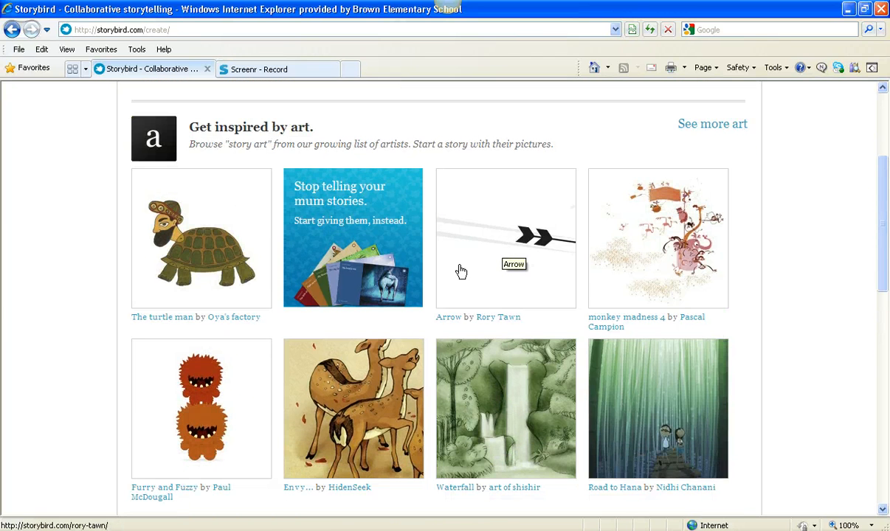
pyautogui.moveTo(545, 440)
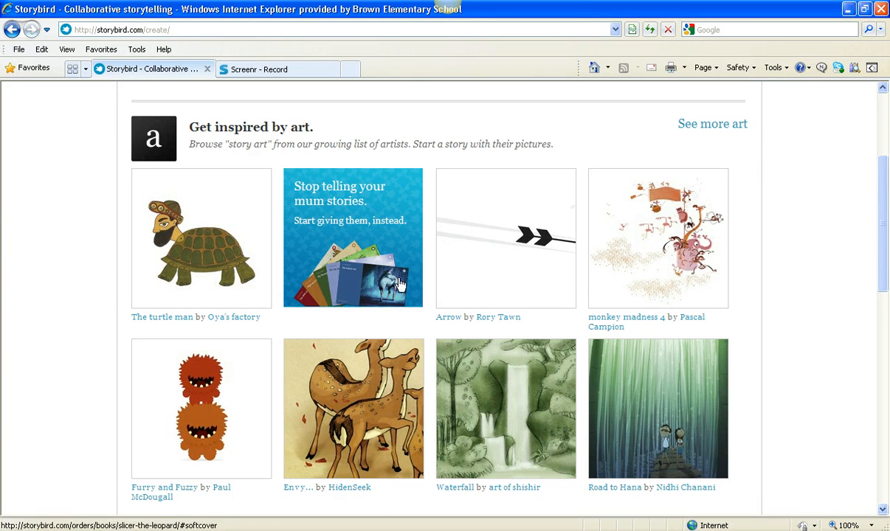
pyautogui.moveTo(711, 124)
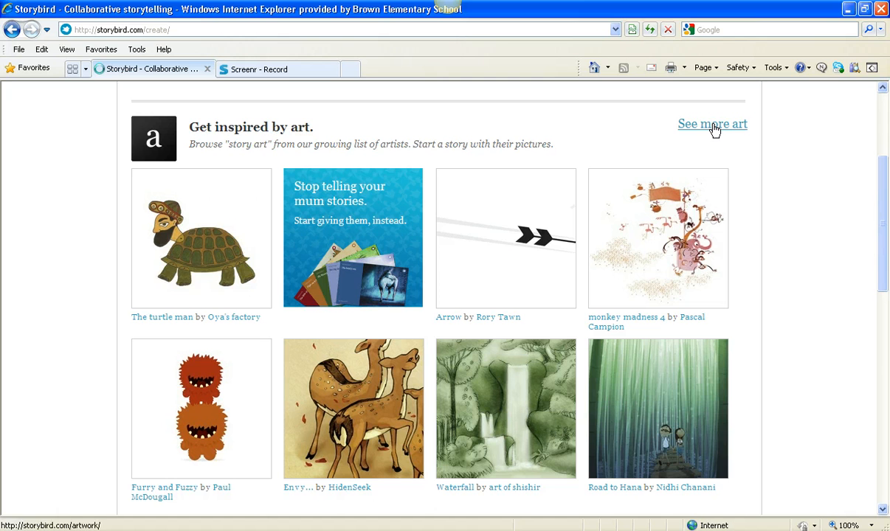
pyautogui.click(712, 124)
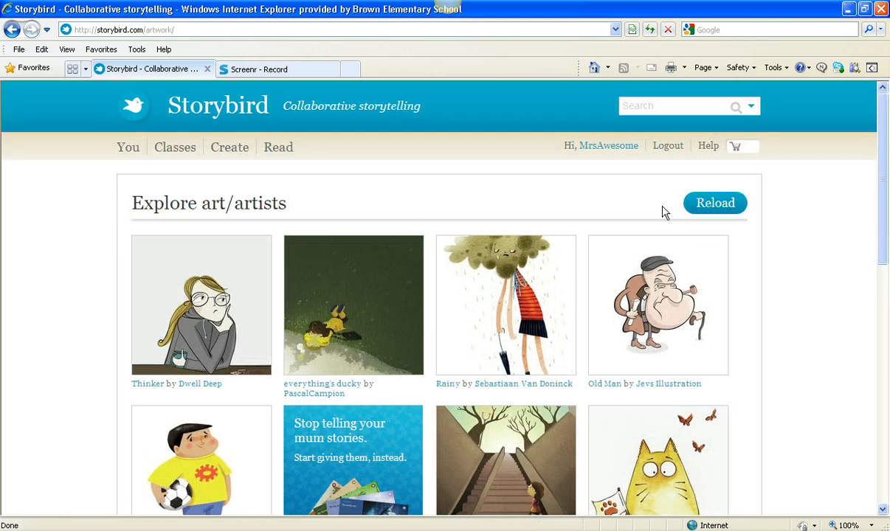
# Reload for new art and choose Krisblues' giraffe artwork 'What you think upon grows'
pyautogui.scroll(-3)
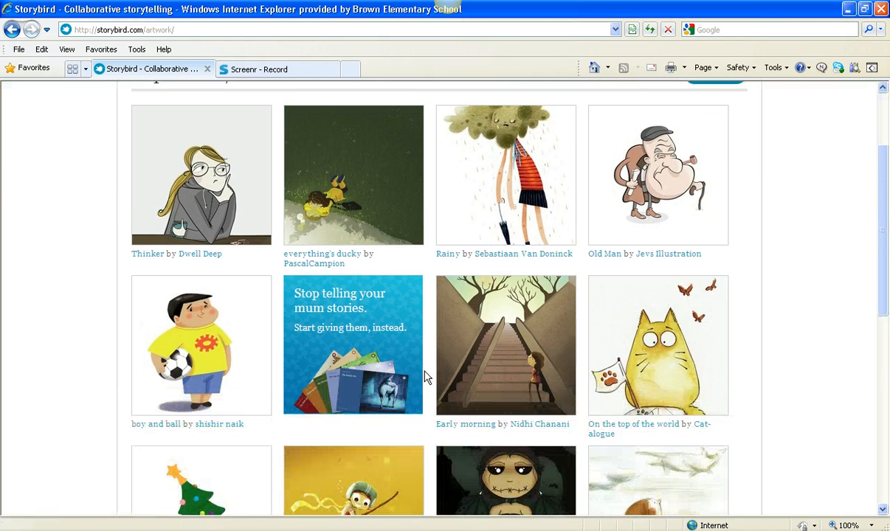
pyautogui.scroll(-3)
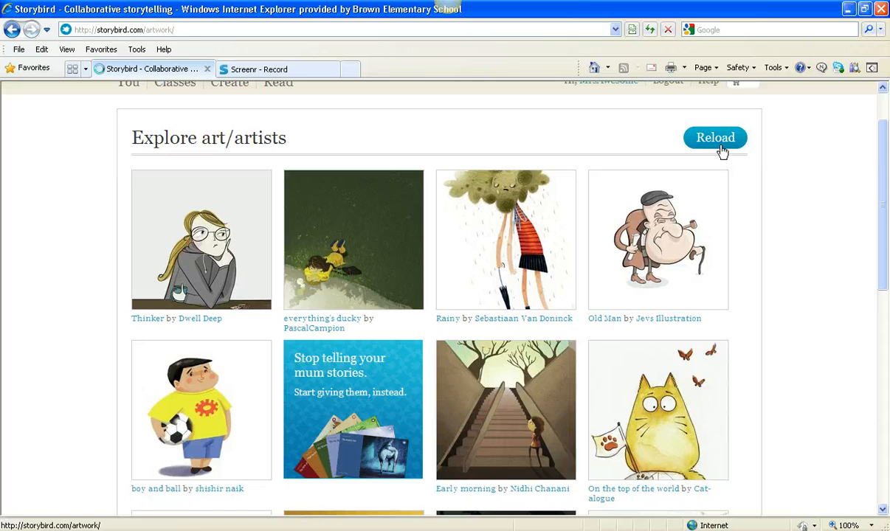
pyautogui.click(714, 137)
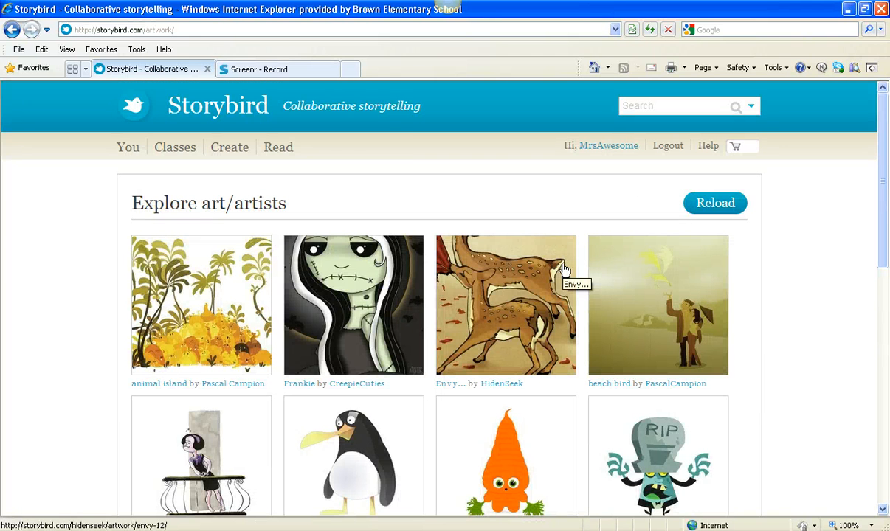
pyautogui.scroll(-3)
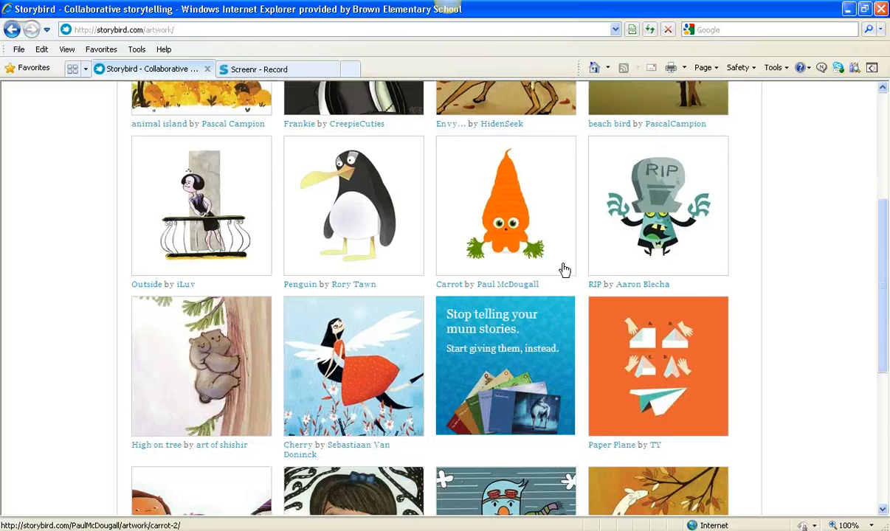
pyautogui.scroll(-3)
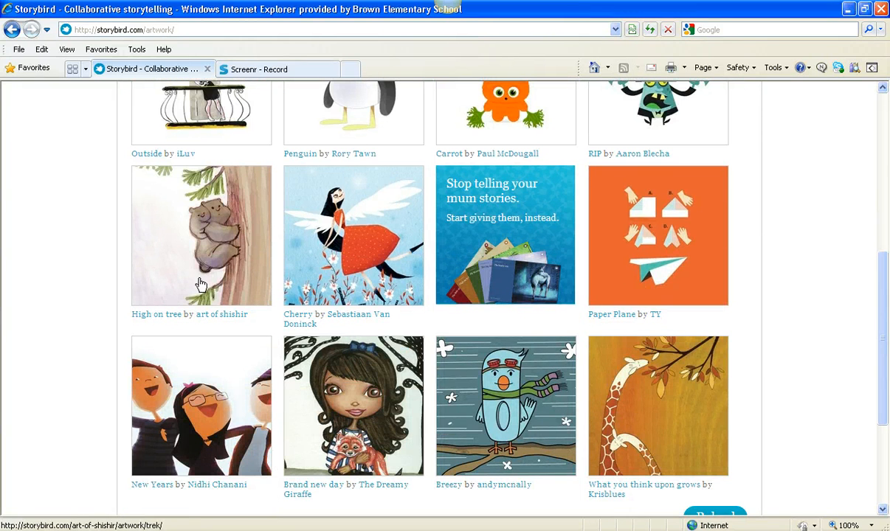
pyautogui.moveTo(214, 229)
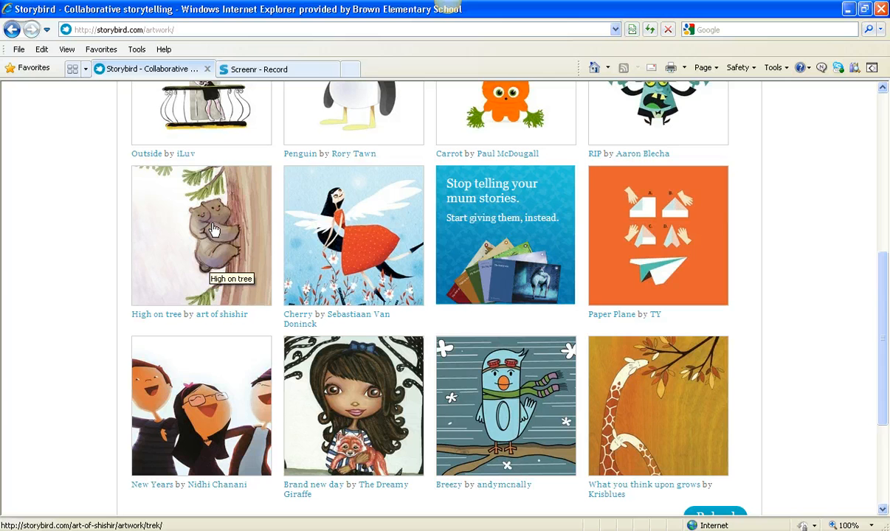
pyautogui.moveTo(222, 242)
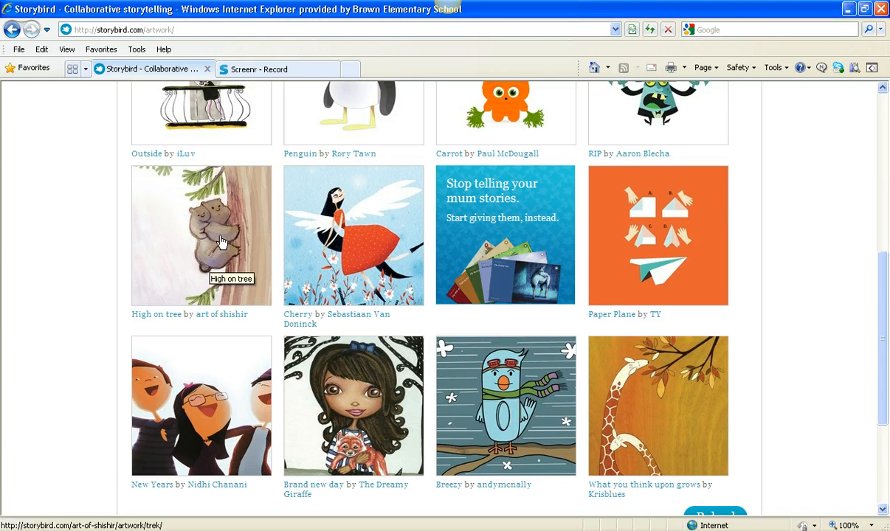
pyautogui.moveTo(636, 401)
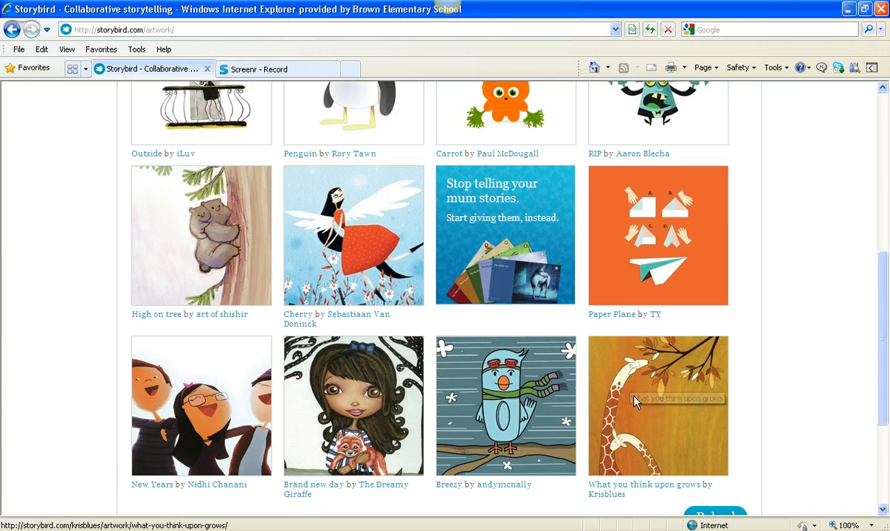
pyautogui.moveTo(636, 402)
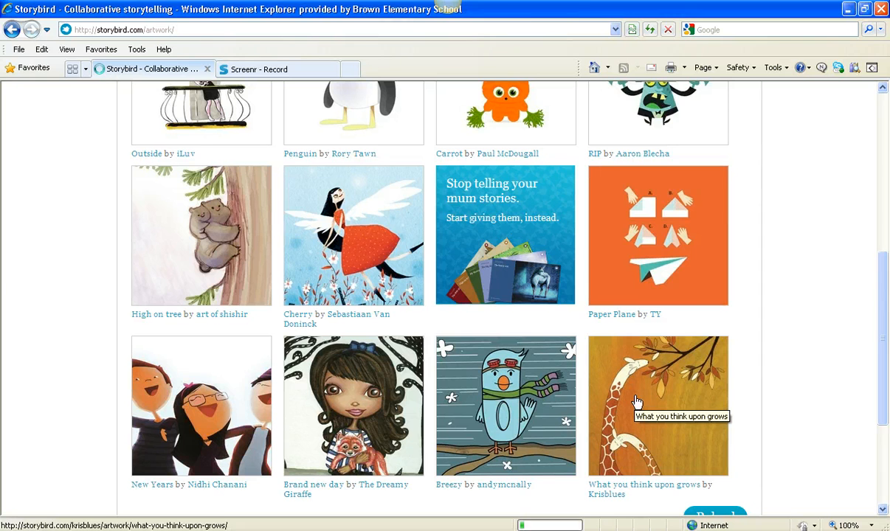
pyautogui.click(658, 404)
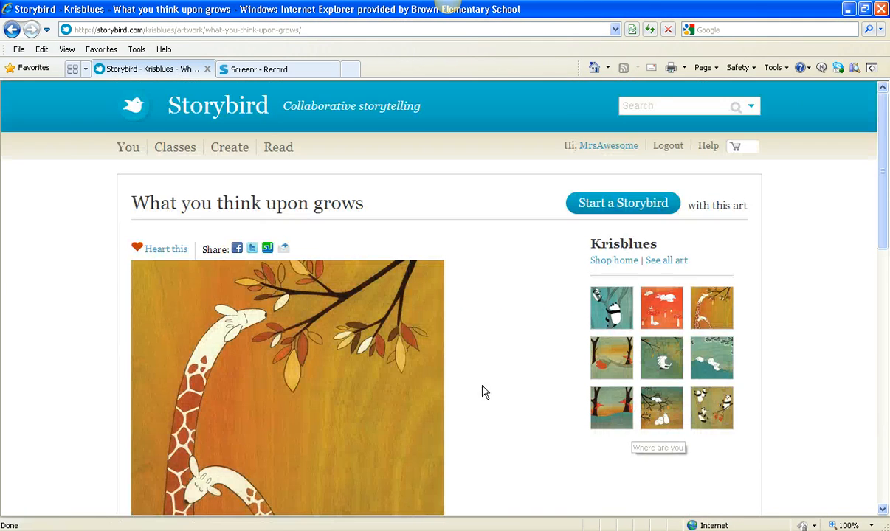
pyautogui.moveTo(465, 366)
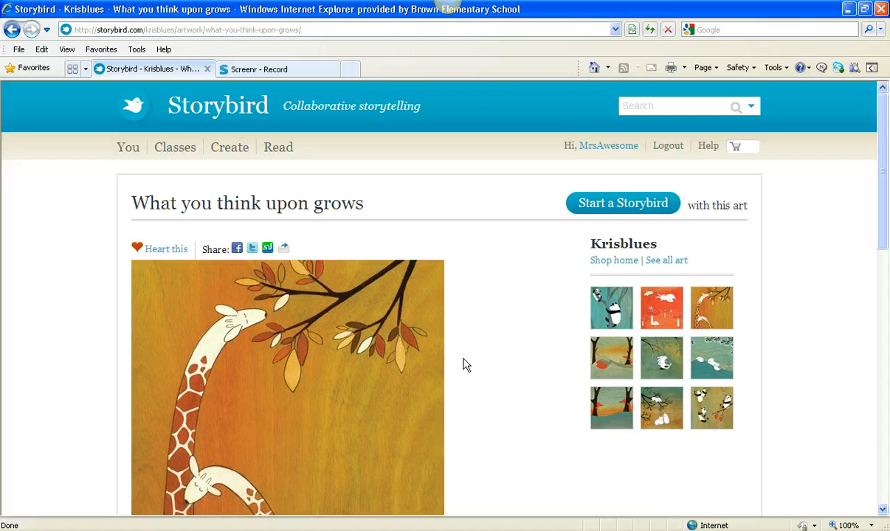
pyautogui.moveTo(435, 366)
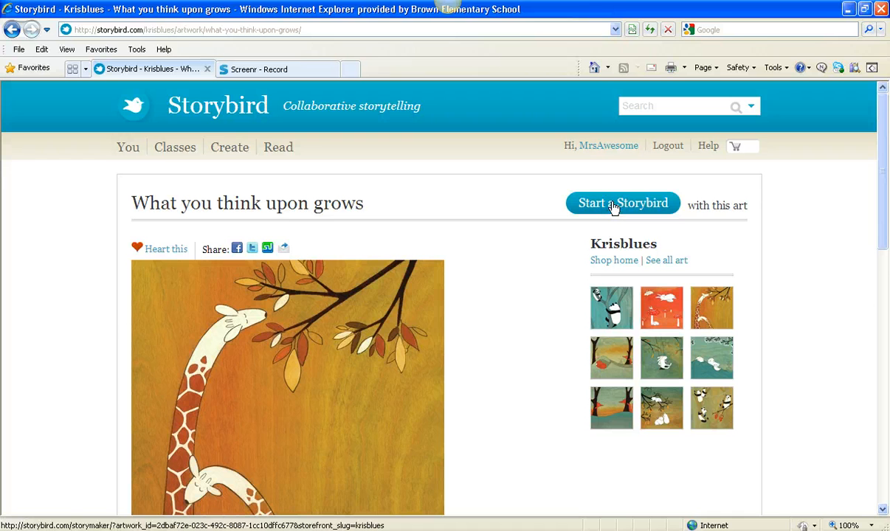
pyautogui.click(623, 204)
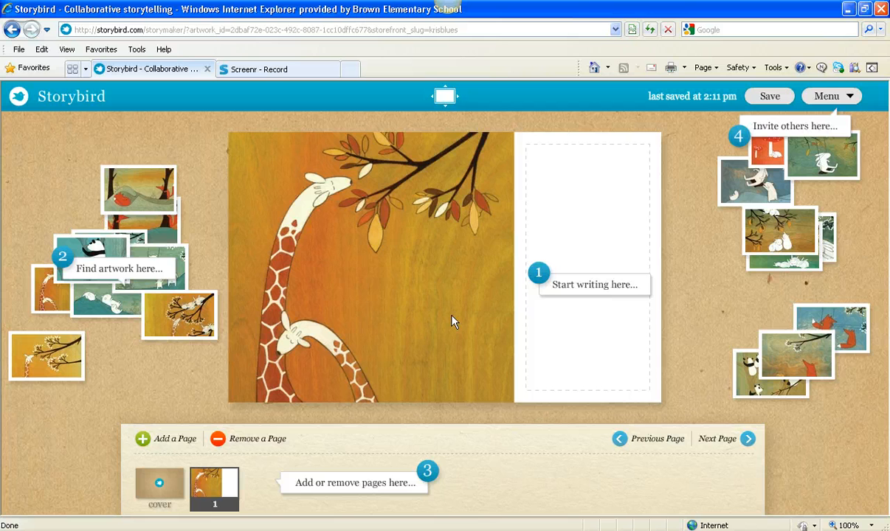
pyautogui.moveTo(362, 304)
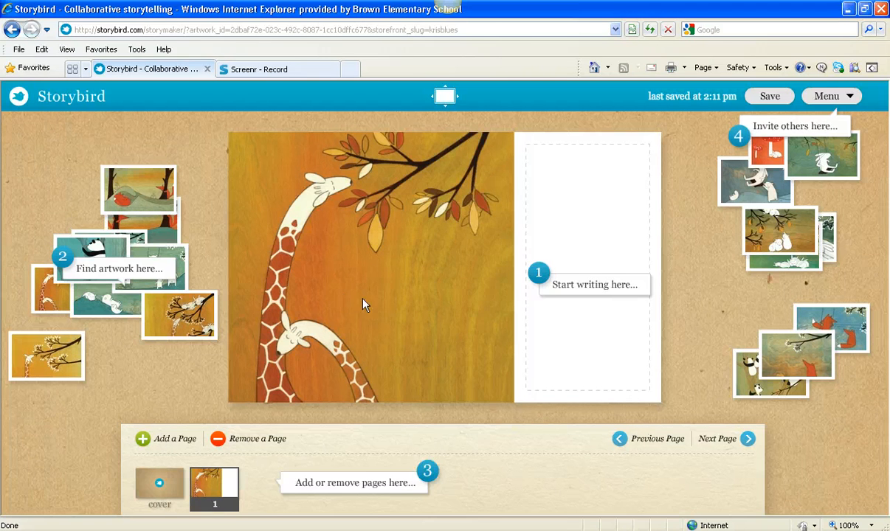